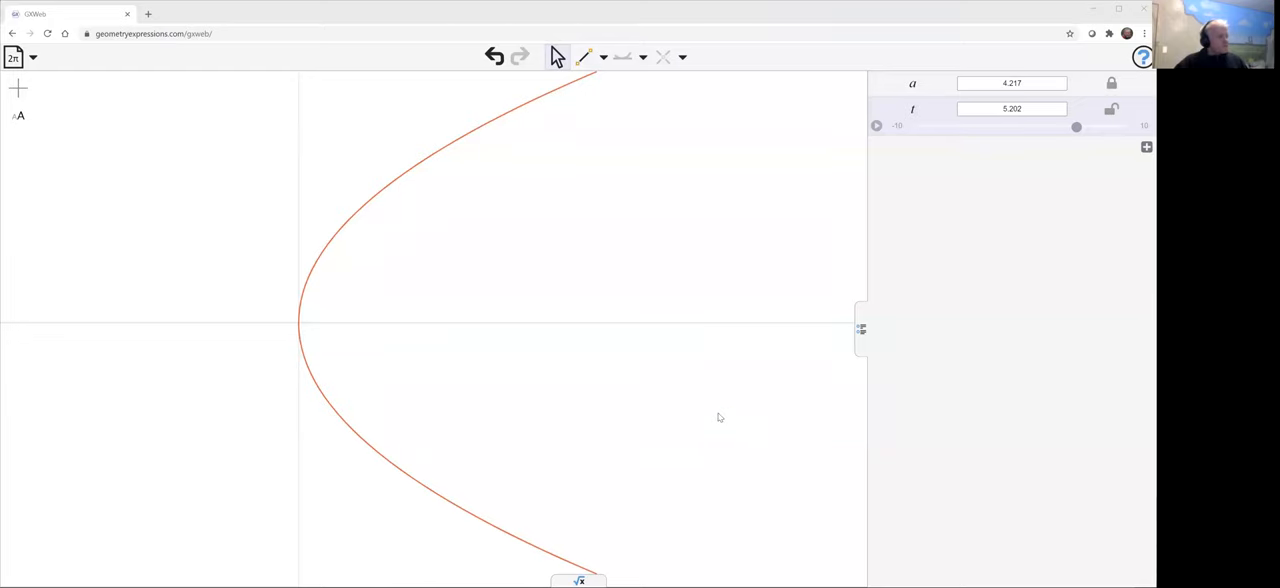
pyautogui.moveTo(706, 404)
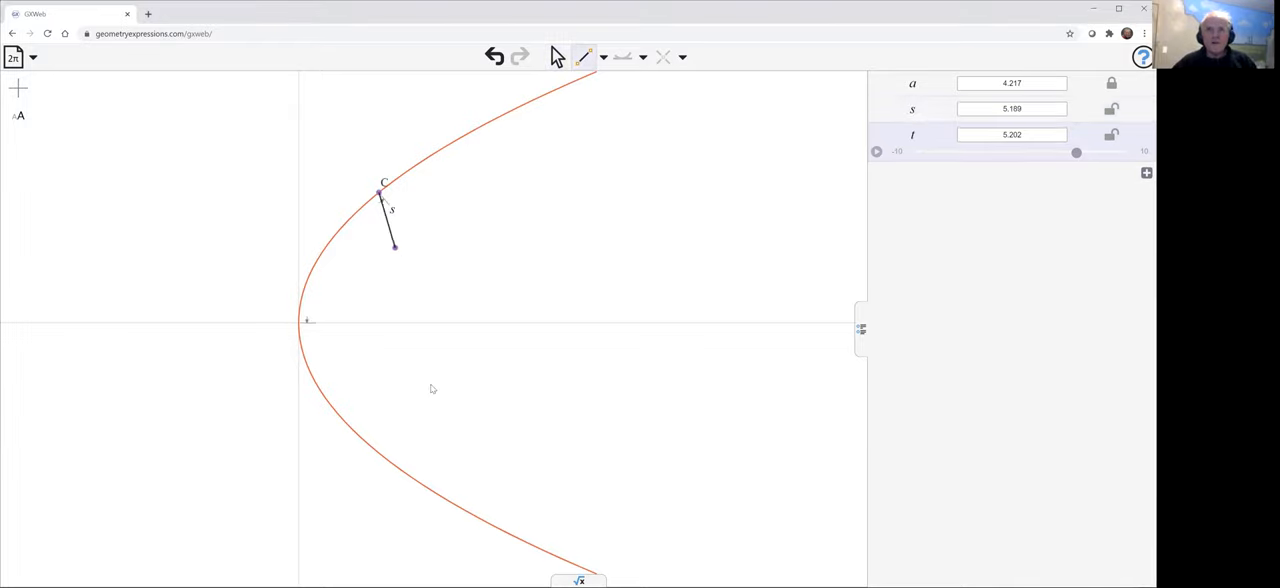
# Draw chord CD between point C and a second point D on the parabola
pyautogui.moveTo(394, 246); pyautogui.dragTo(498, 464)
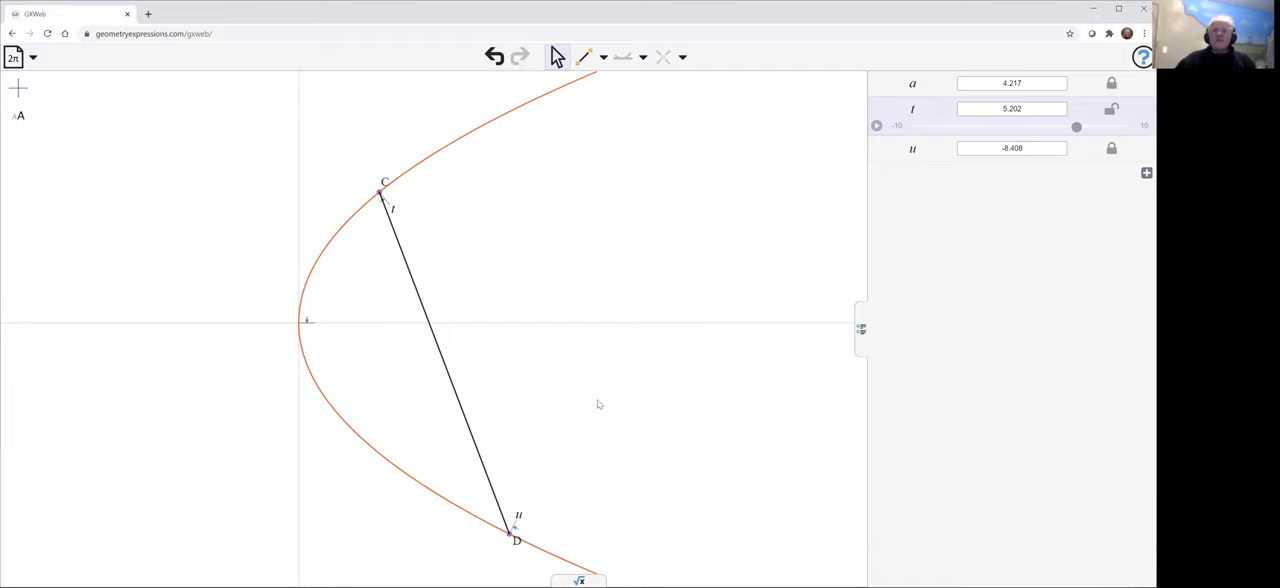
pyautogui.moveTo(418, 208)
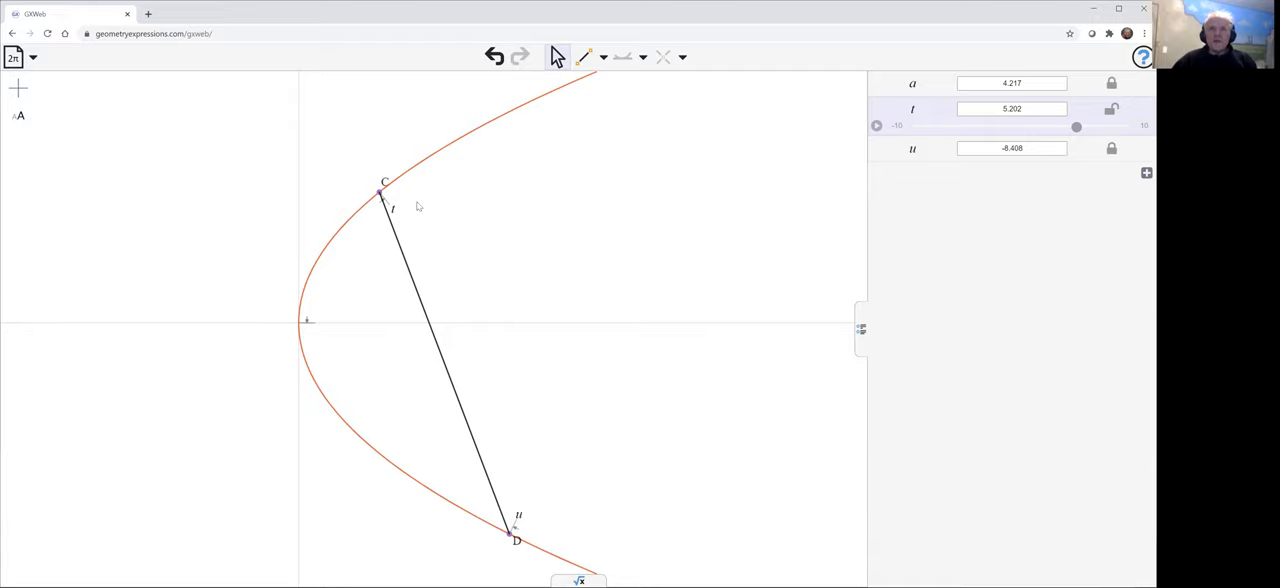
pyautogui.moveTo(428, 162)
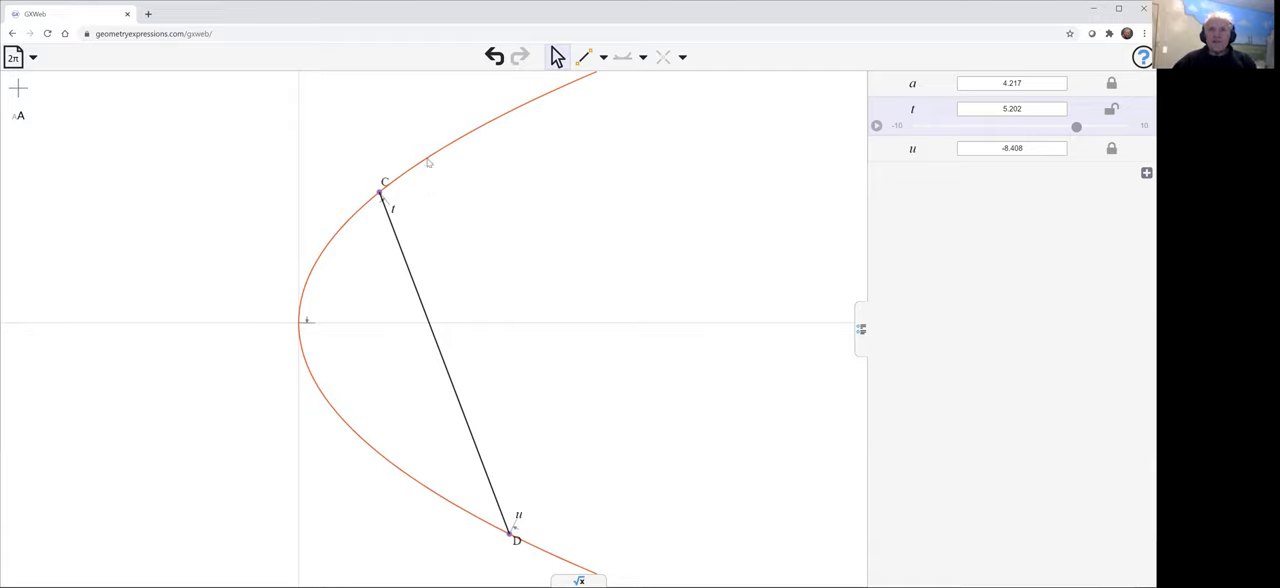
pyautogui.moveTo(510, 356)
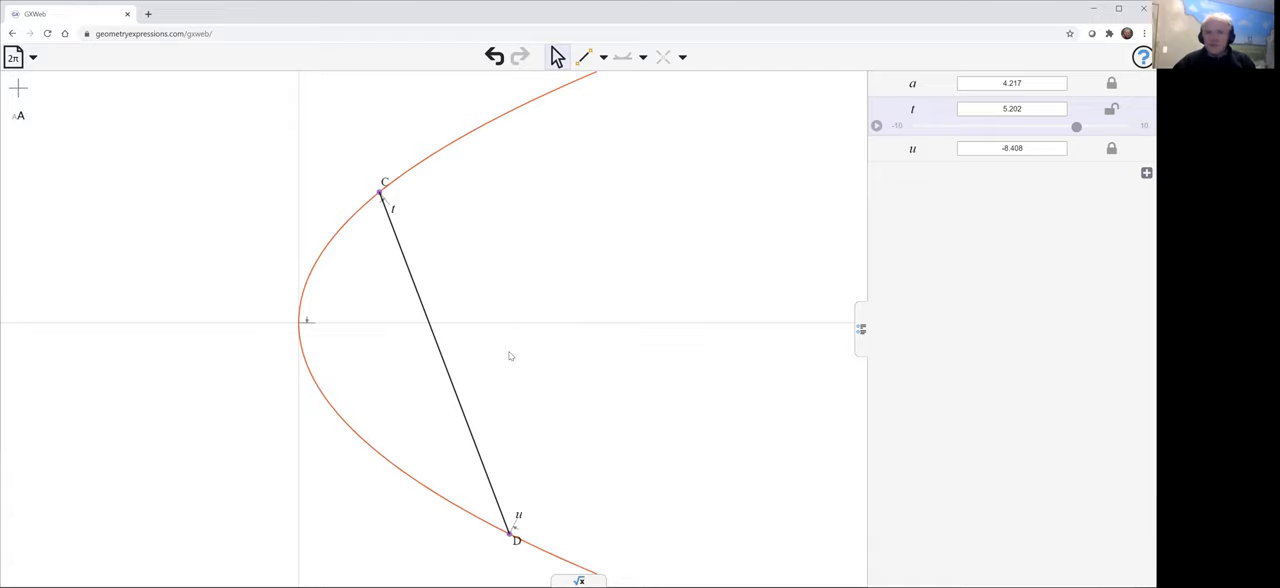
pyautogui.moveTo(488, 344)
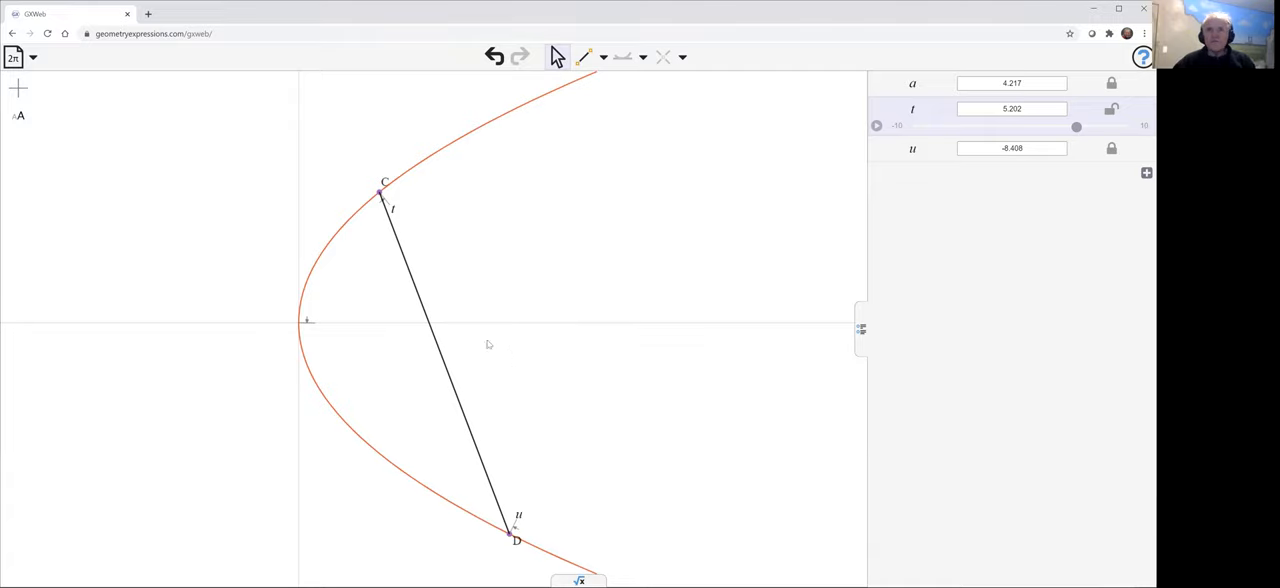
pyautogui.moveTo(524, 516)
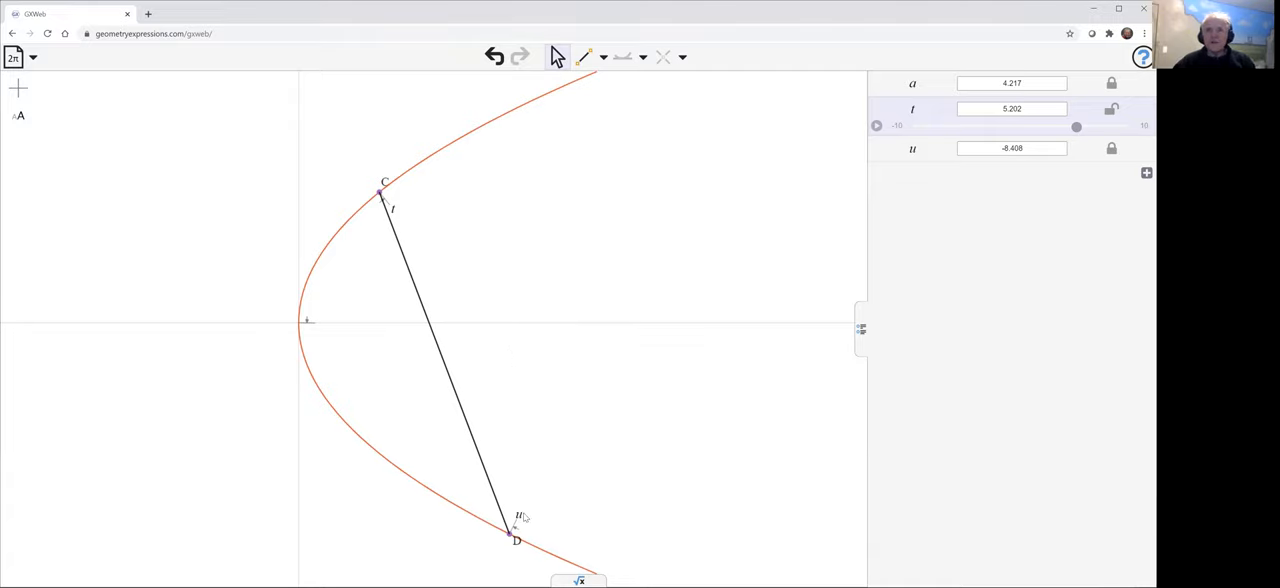
pyautogui.moveTo(410, 280)
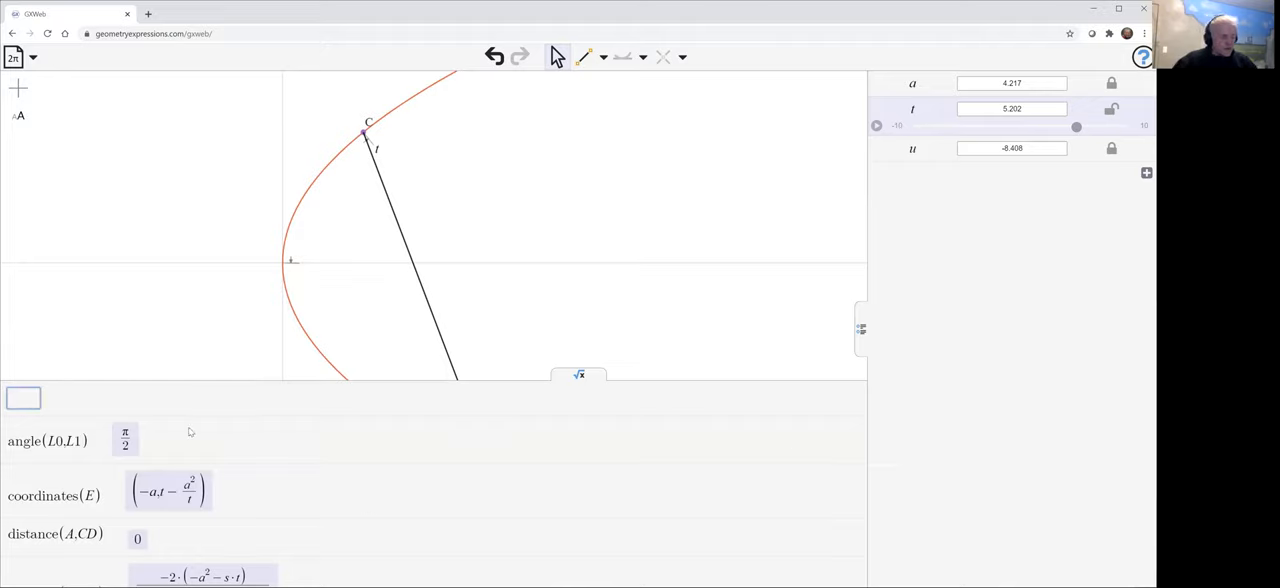
# Compute the slope of chord CD, giving −2a/(−t−u)
pyautogui.write('s')
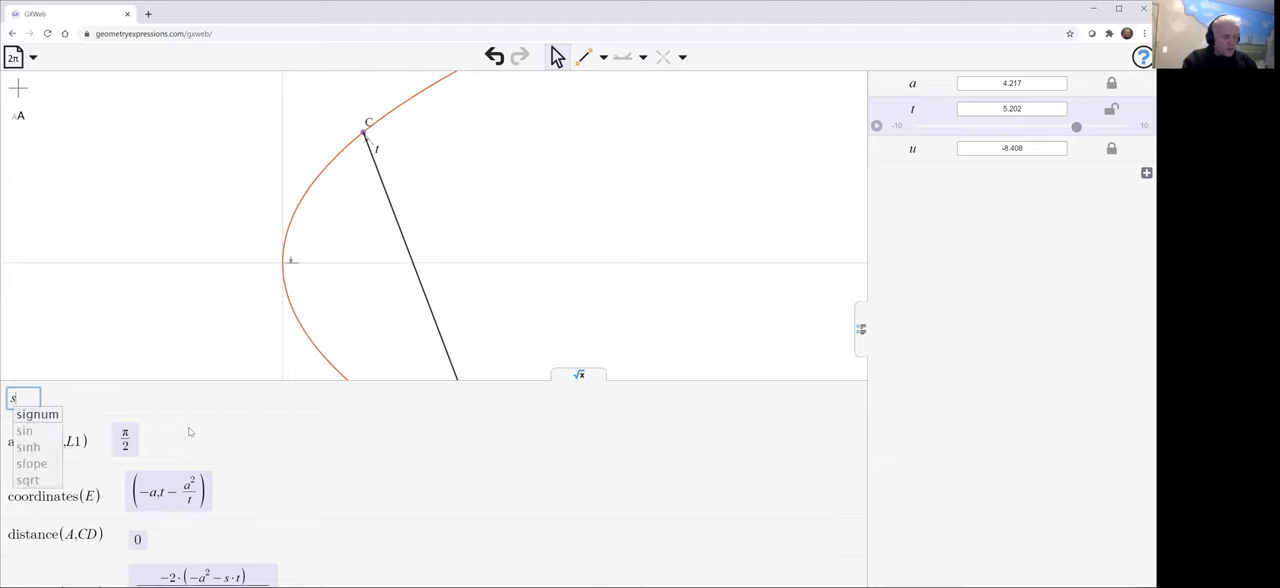
pyautogui.click(32, 464)
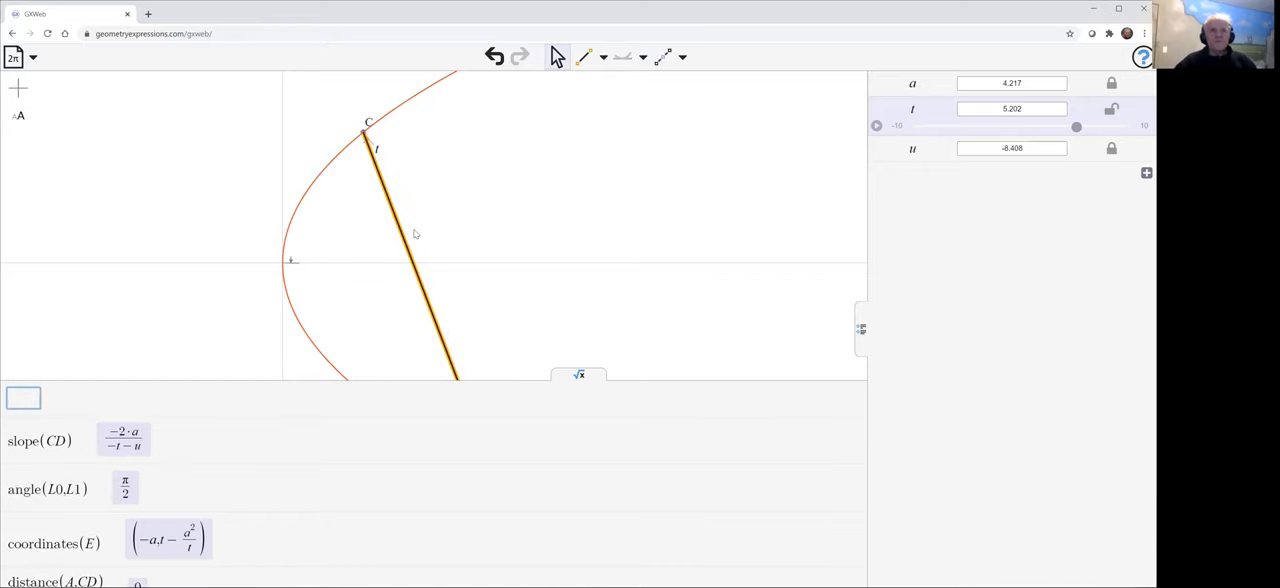
pyautogui.moveTo(444, 308)
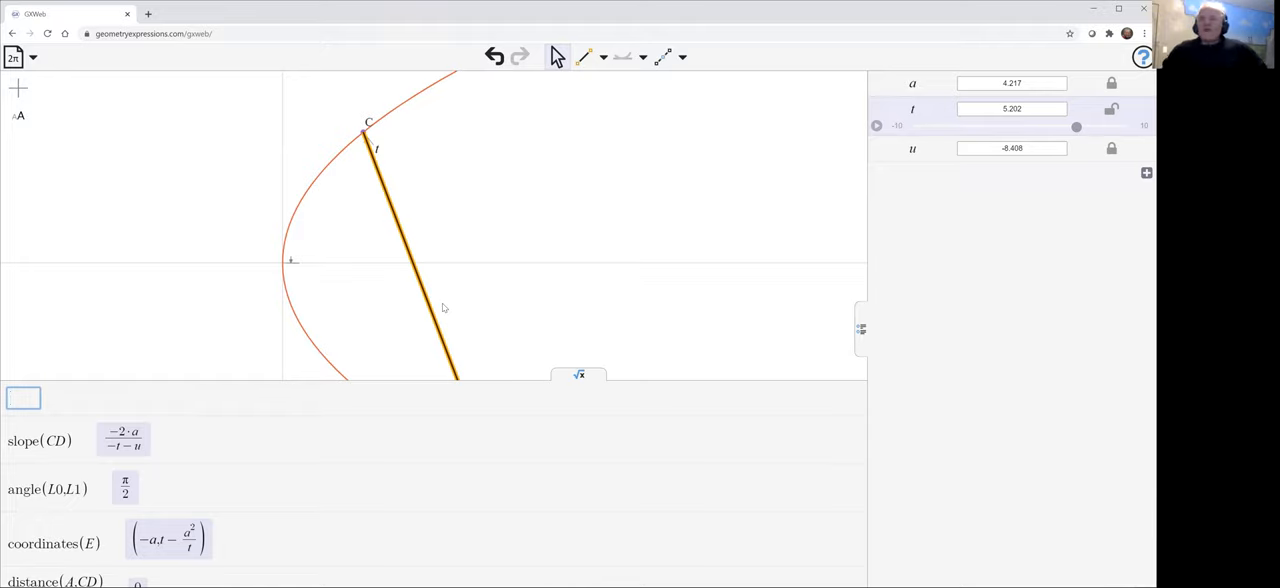
pyautogui.moveTo(516, 360)
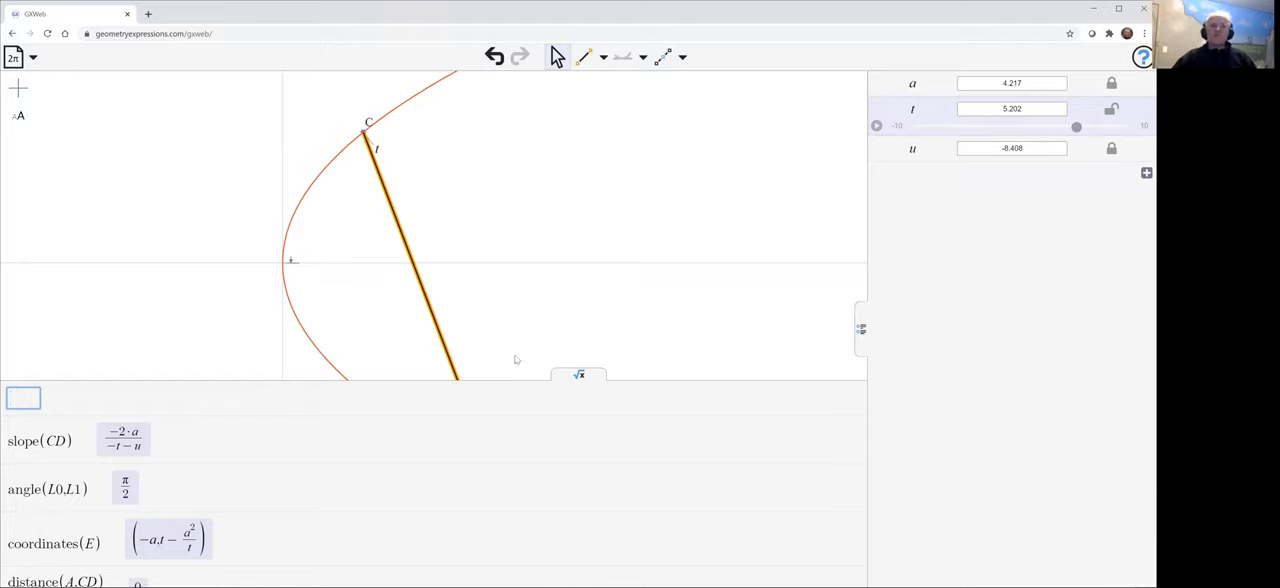
pyautogui.moveTo(186, 460)
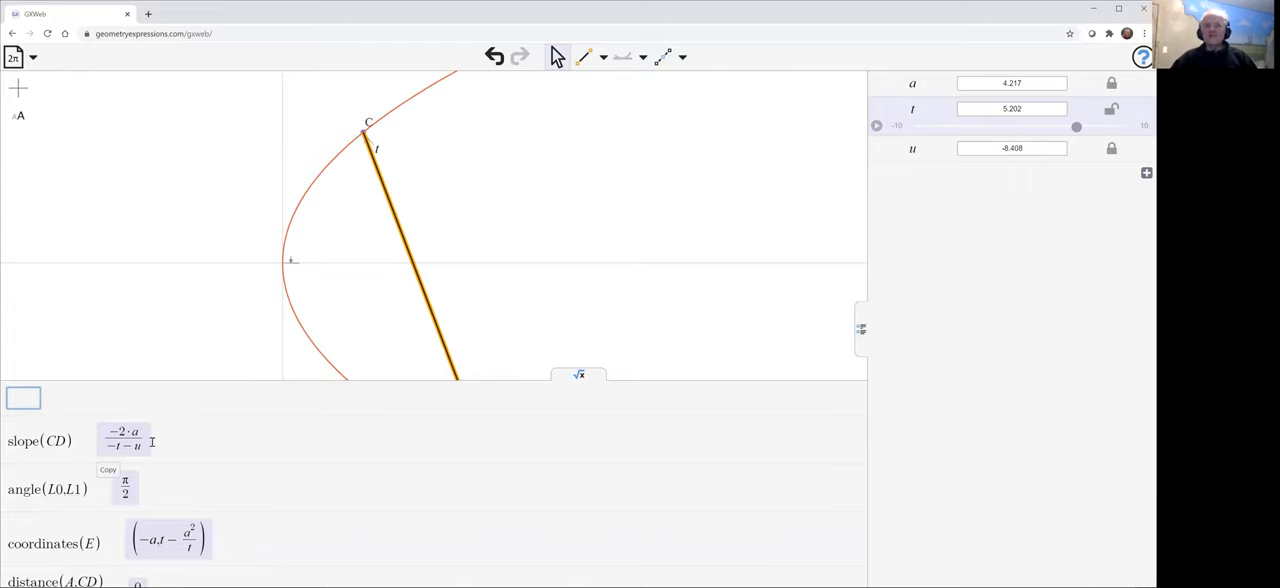
pyautogui.moveTo(196, 444)
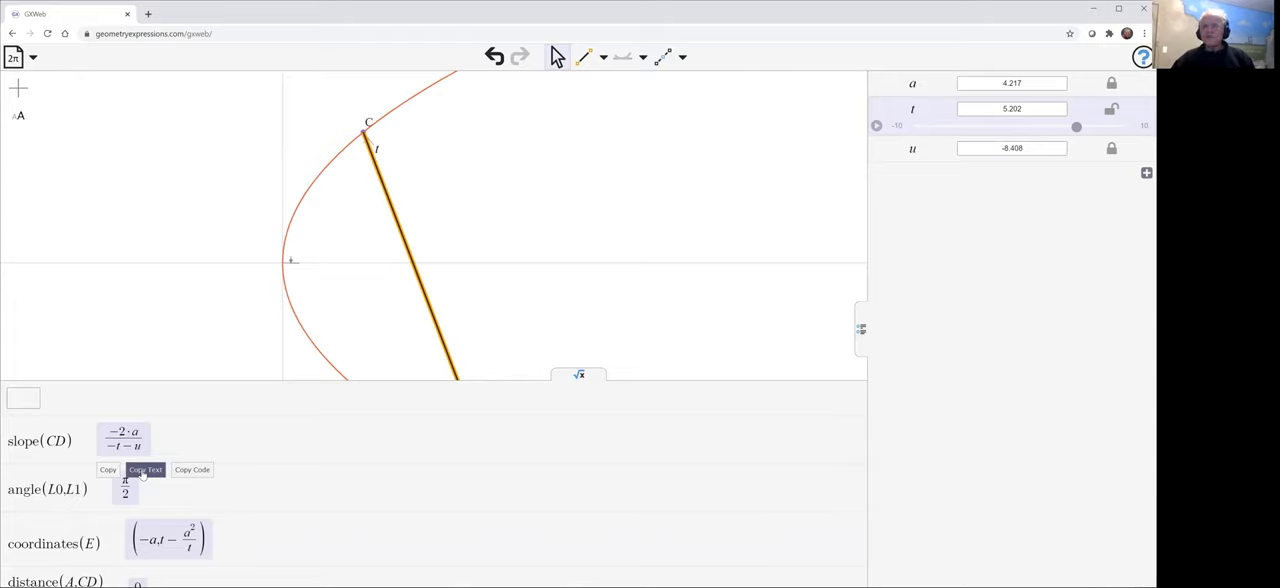
# Copy the slope expression as text and start a new browser tab
pyautogui.click(146, 470)
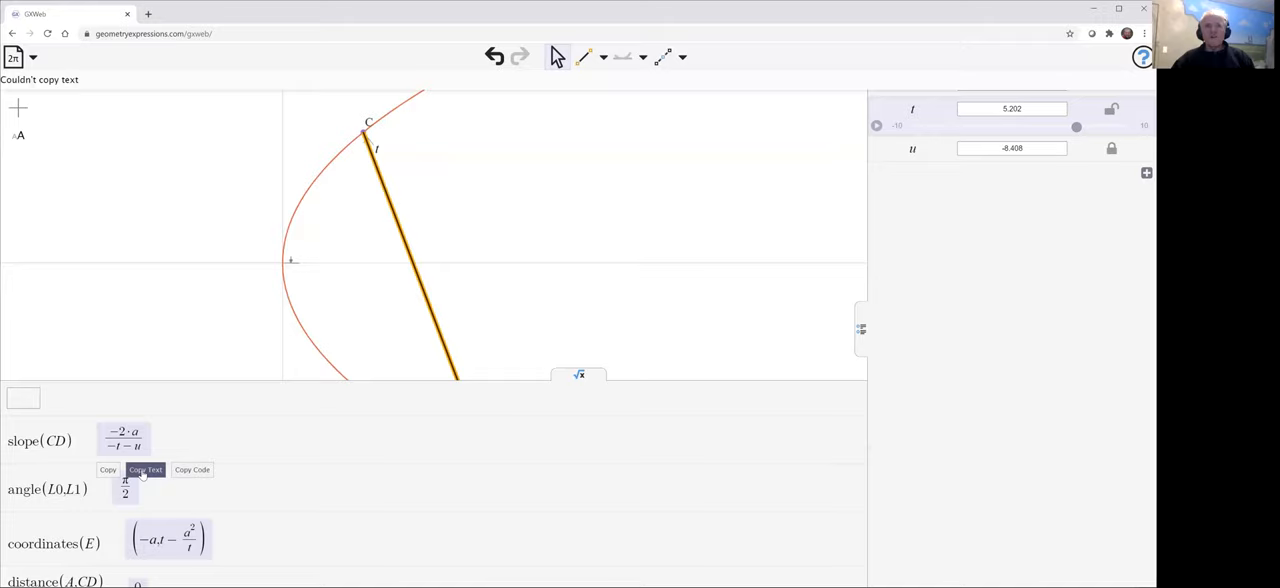
pyautogui.click(146, 470)
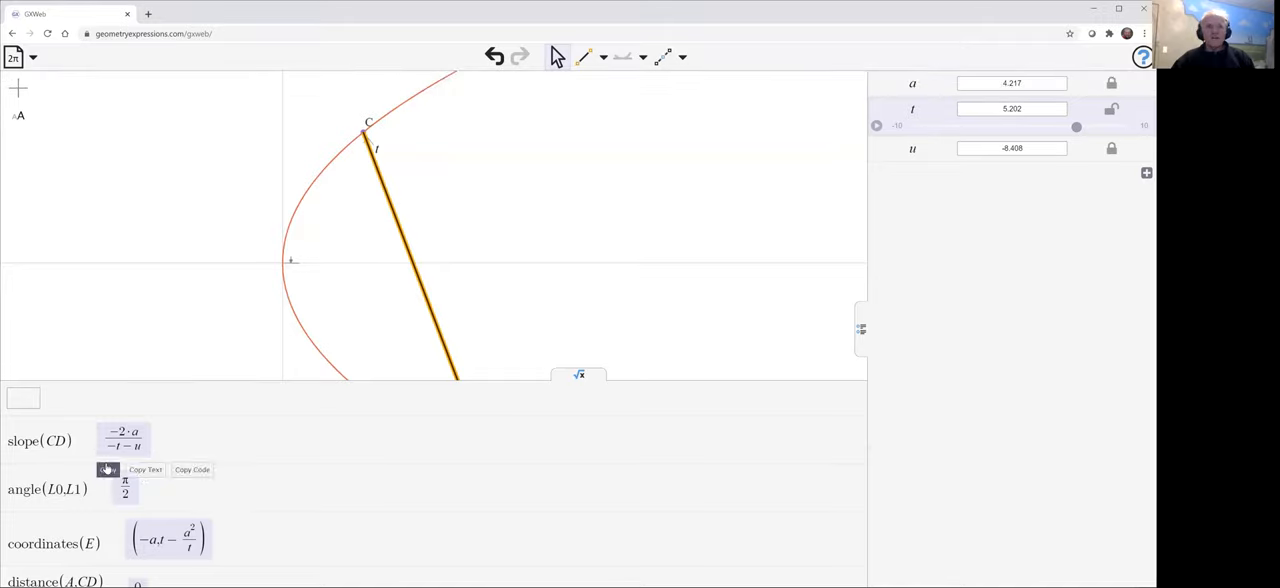
pyautogui.click(144, 470)
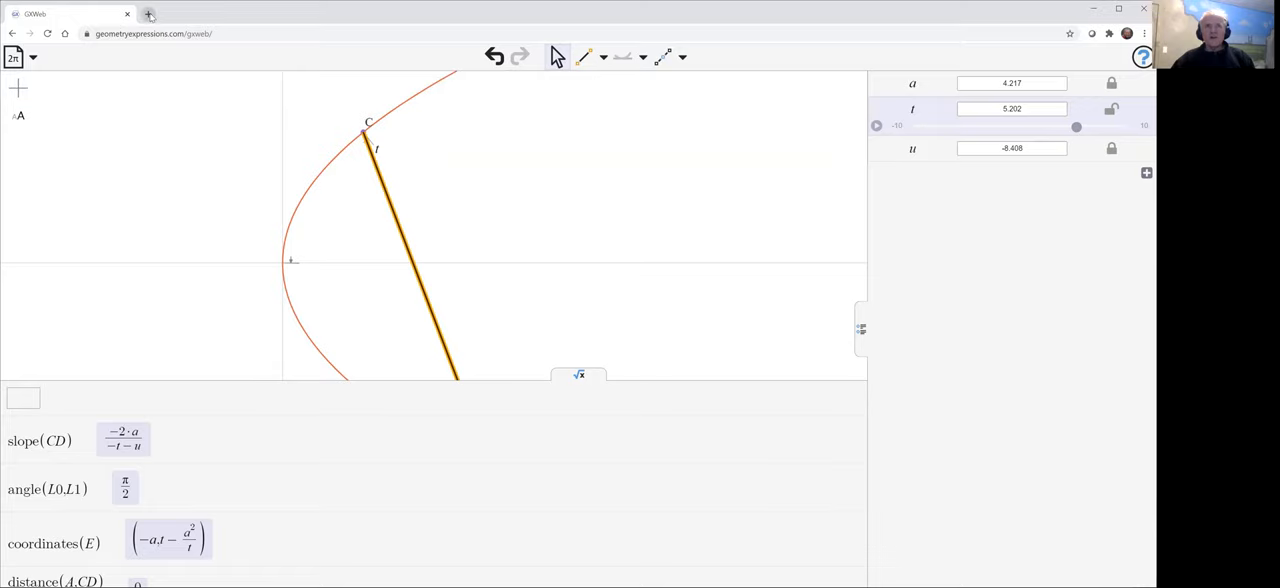
pyautogui.click(148, 14)
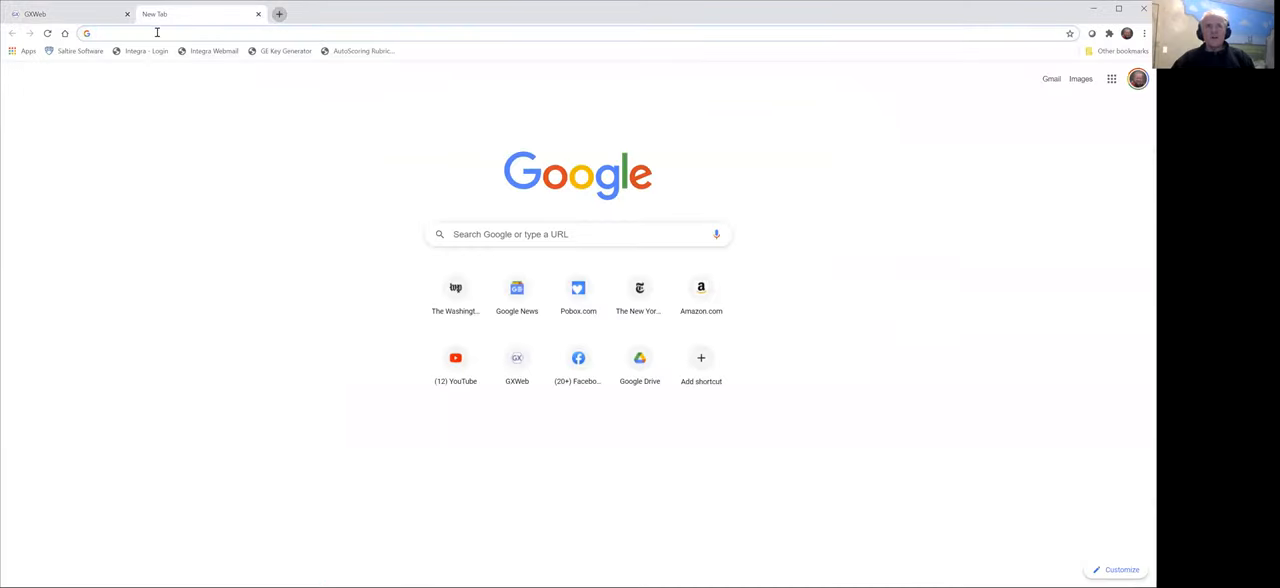
# Load wolframalpha.com in the new tab
pyautogui.write('wolframalpha.com')
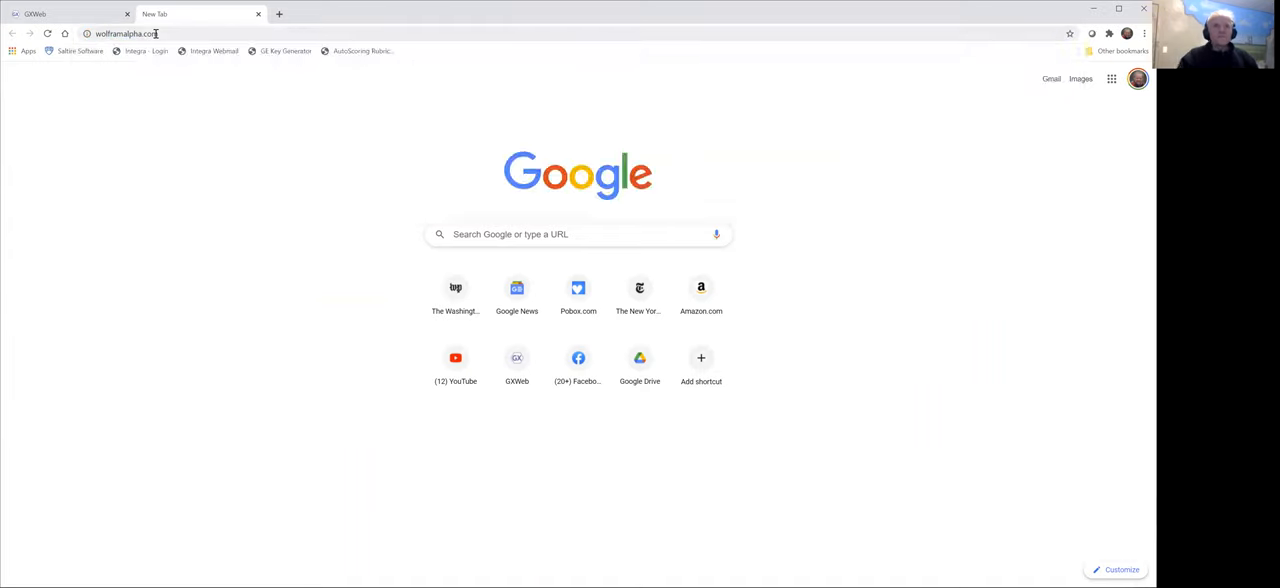
pyautogui.press('Return')
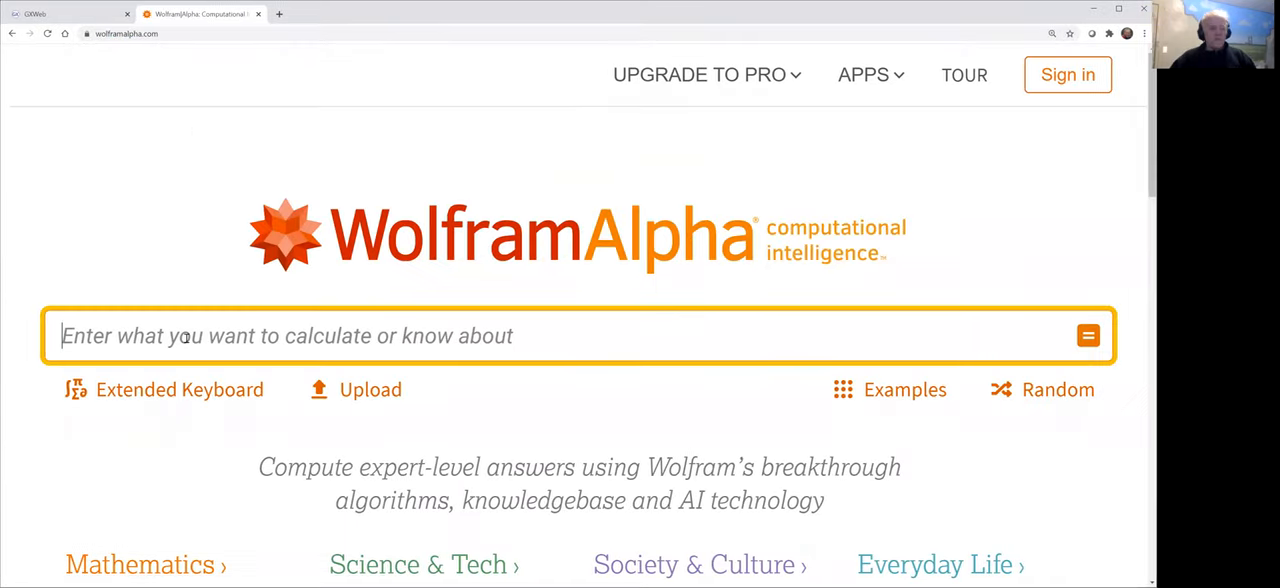
# Submit the query solve (−2a)/(−t−u)=m for u
pyautogui.write('solve (-2·a)/(t-u')
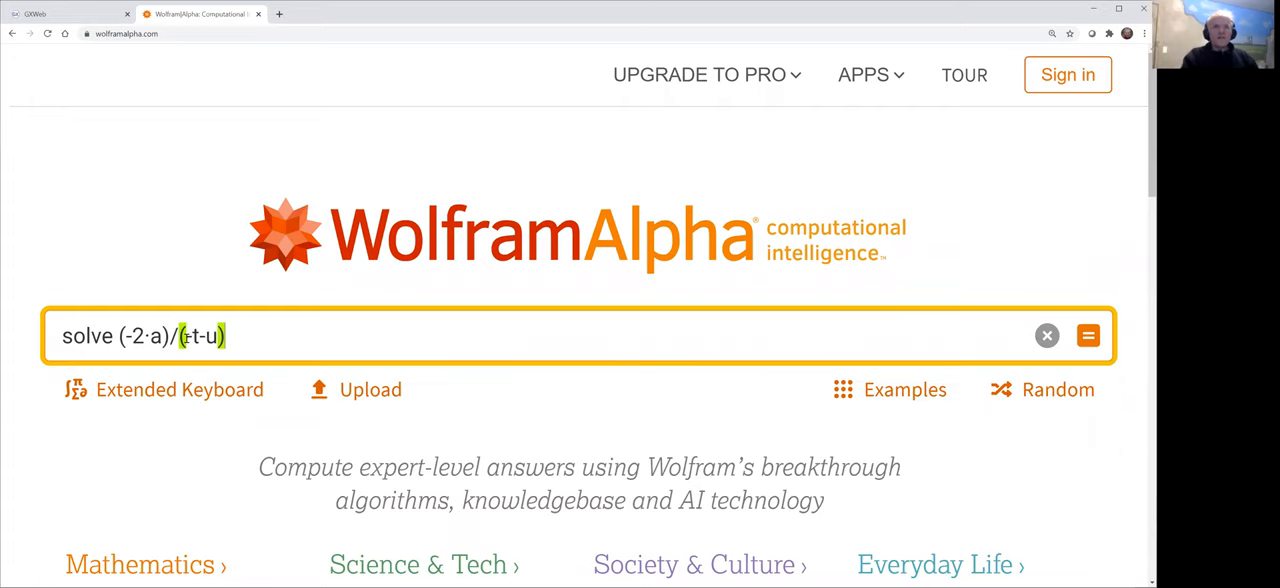
pyautogui.write('-')
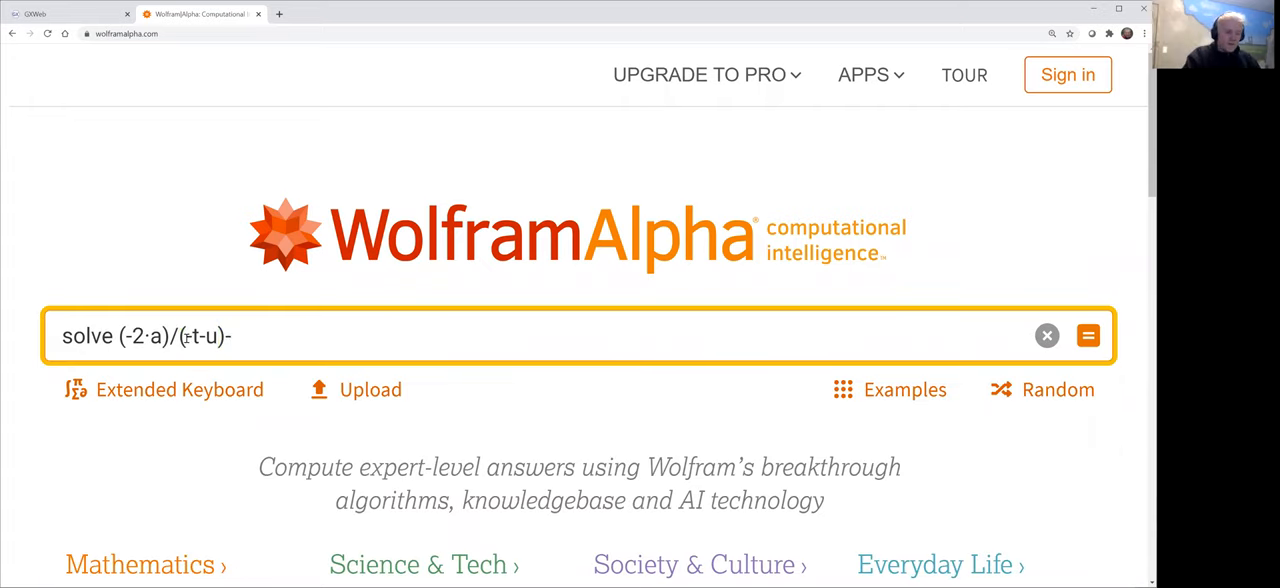
pyautogui.write('=m')
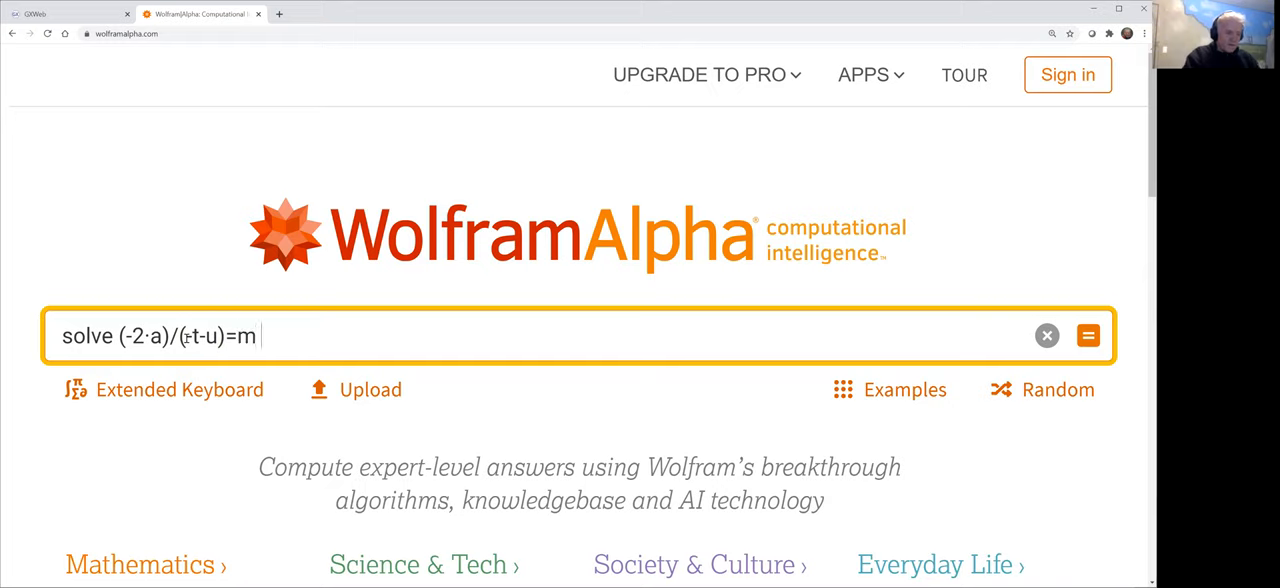
pyautogui.write('for u')
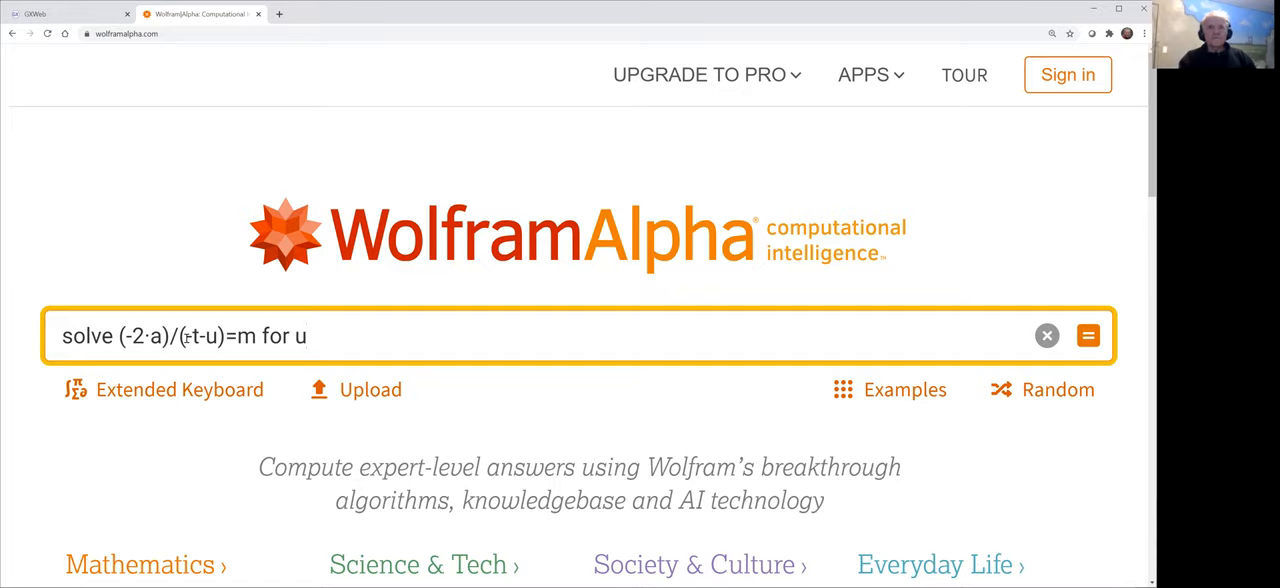
pyautogui.click(1088, 336)
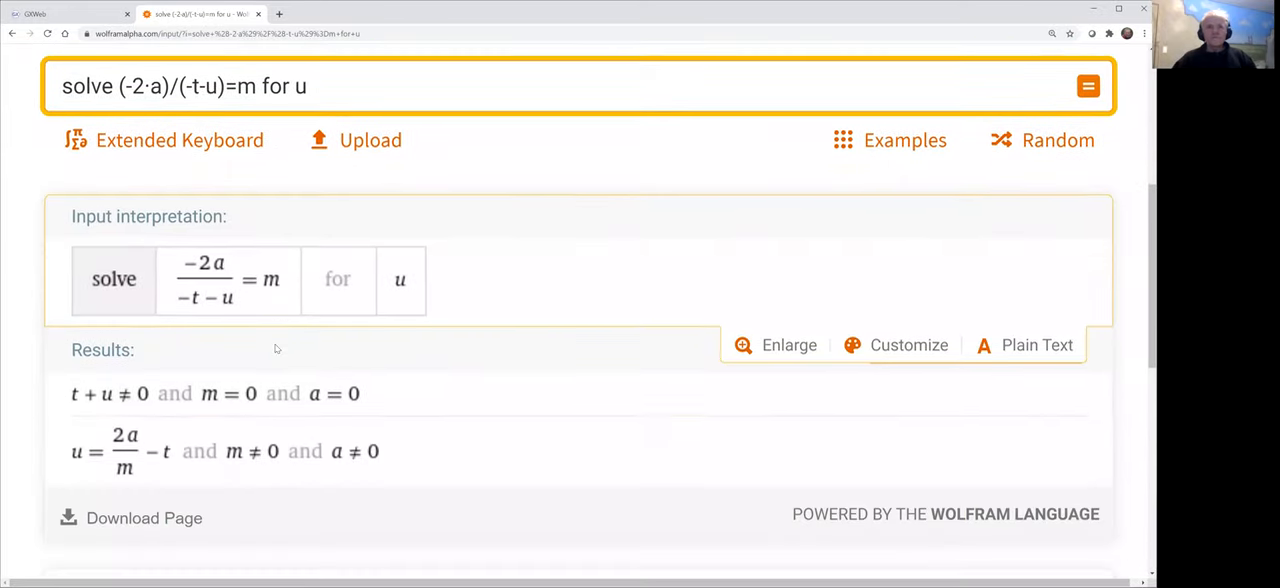
# Copy the result (2 a)/m - t as plain text and return to Geometry Expressions
pyautogui.scroll(-3)
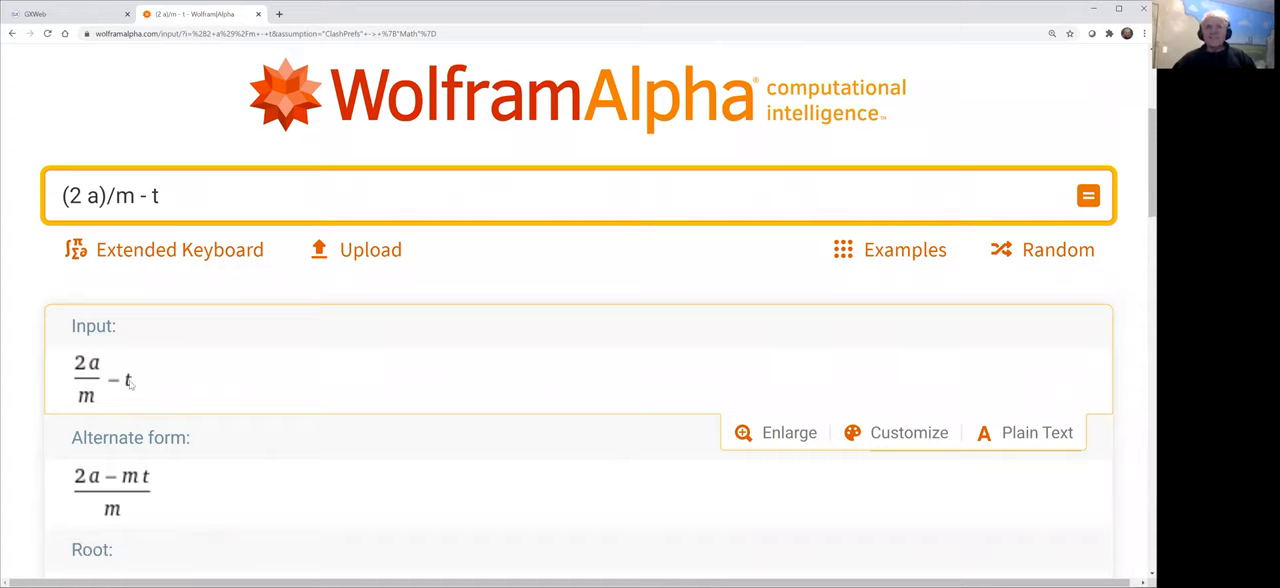
pyautogui.moveTo(780, 400)
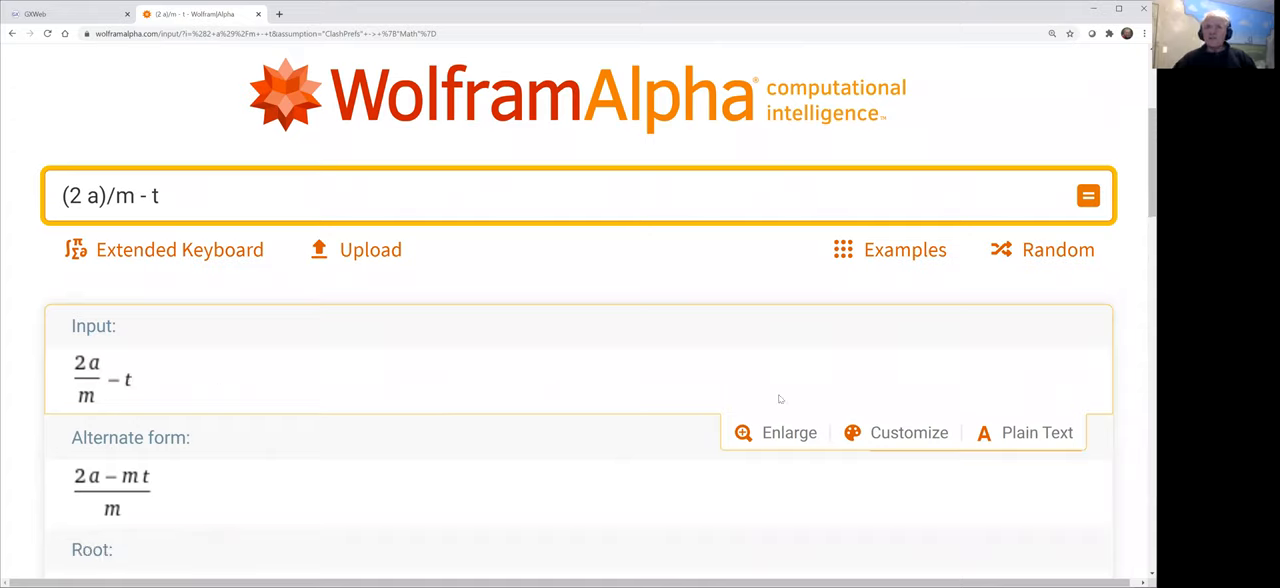
pyautogui.moveTo(1036, 432)
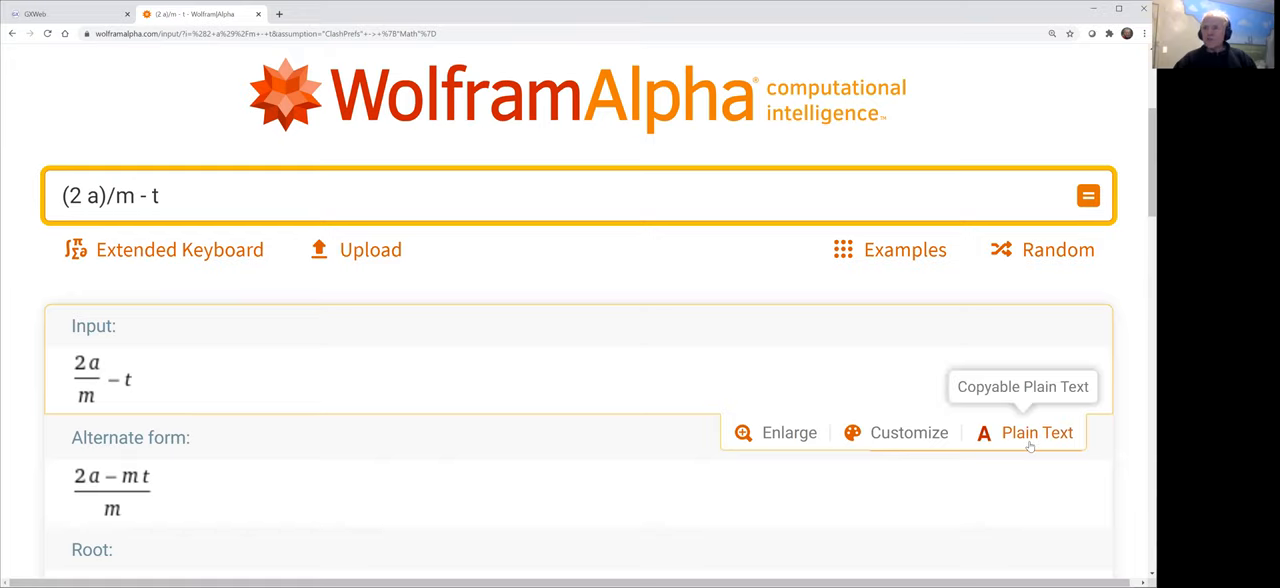
pyautogui.click(1036, 432)
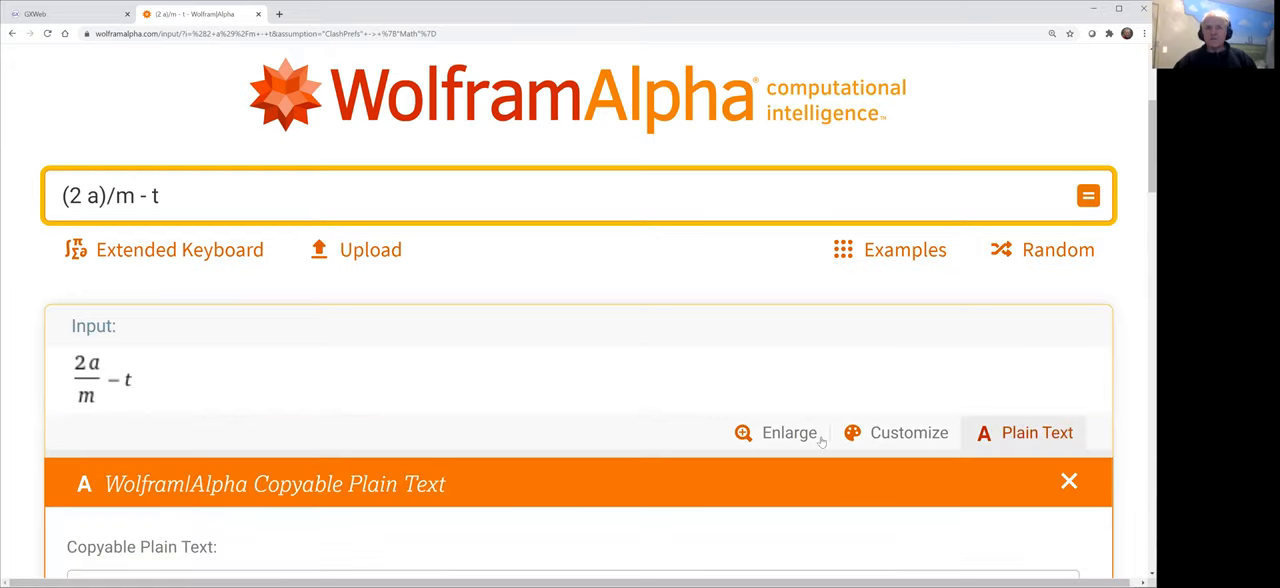
pyautogui.scroll(-3)
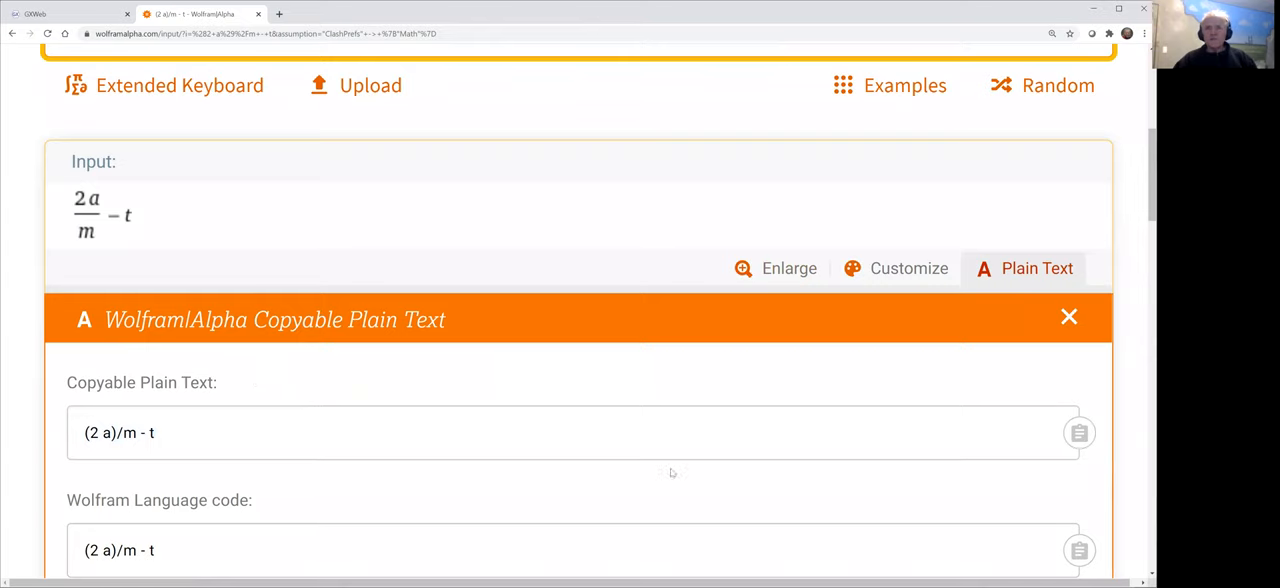
pyautogui.click(1080, 432)
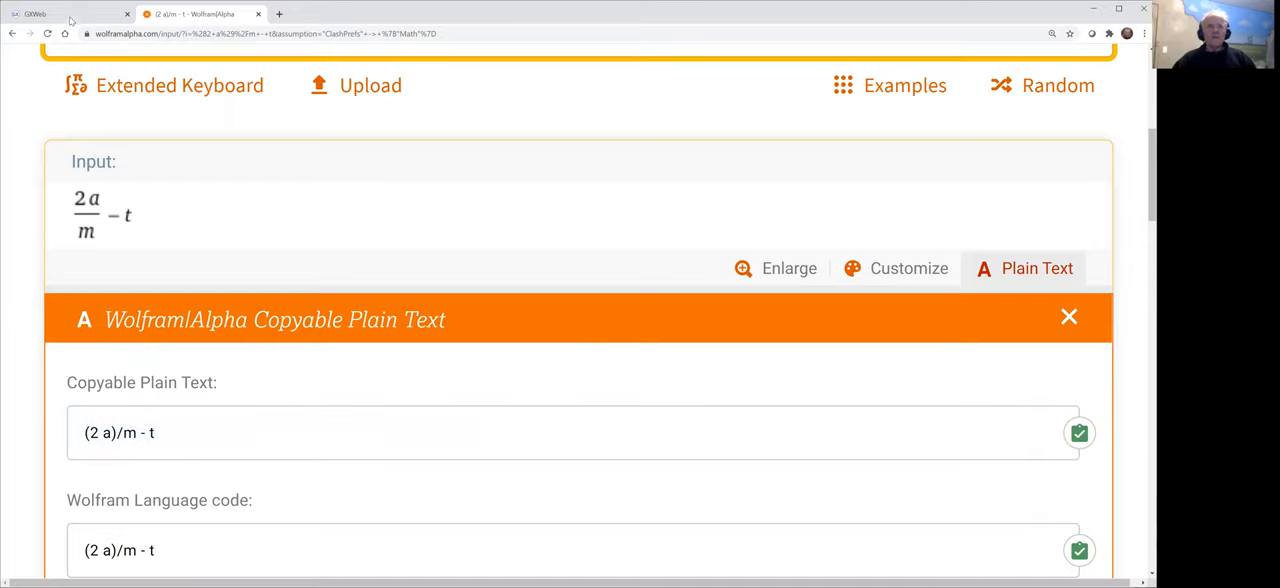
pyautogui.click(70, 12)
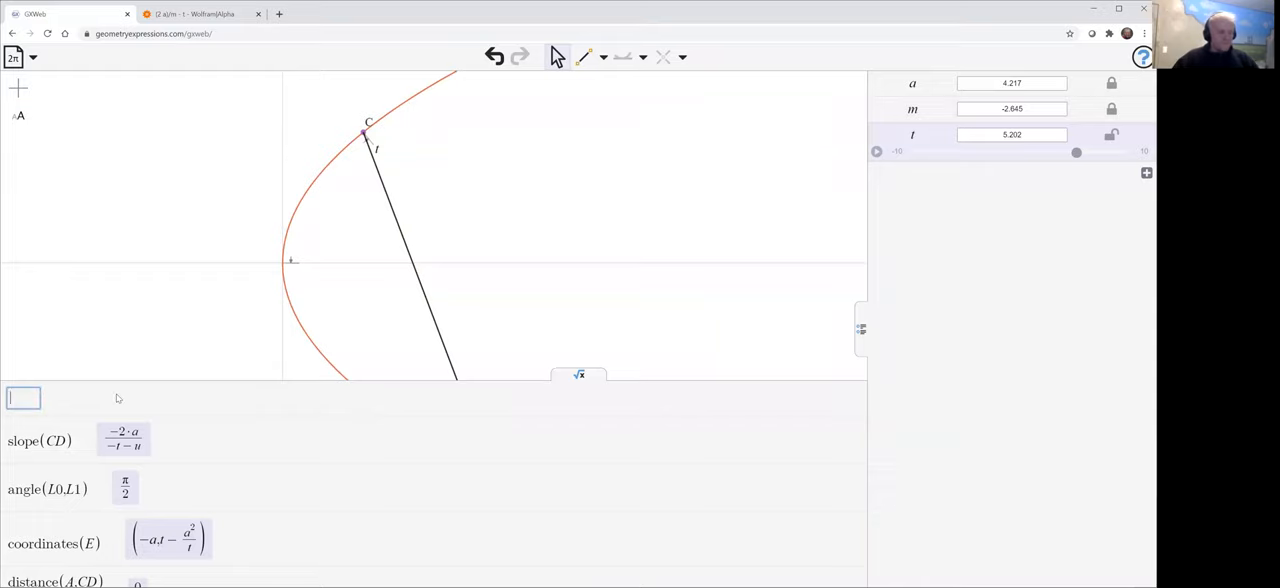
# Enter the calculation slope(CD) for the chord with D at parameter 2a/m − t
pyautogui.write('slope')
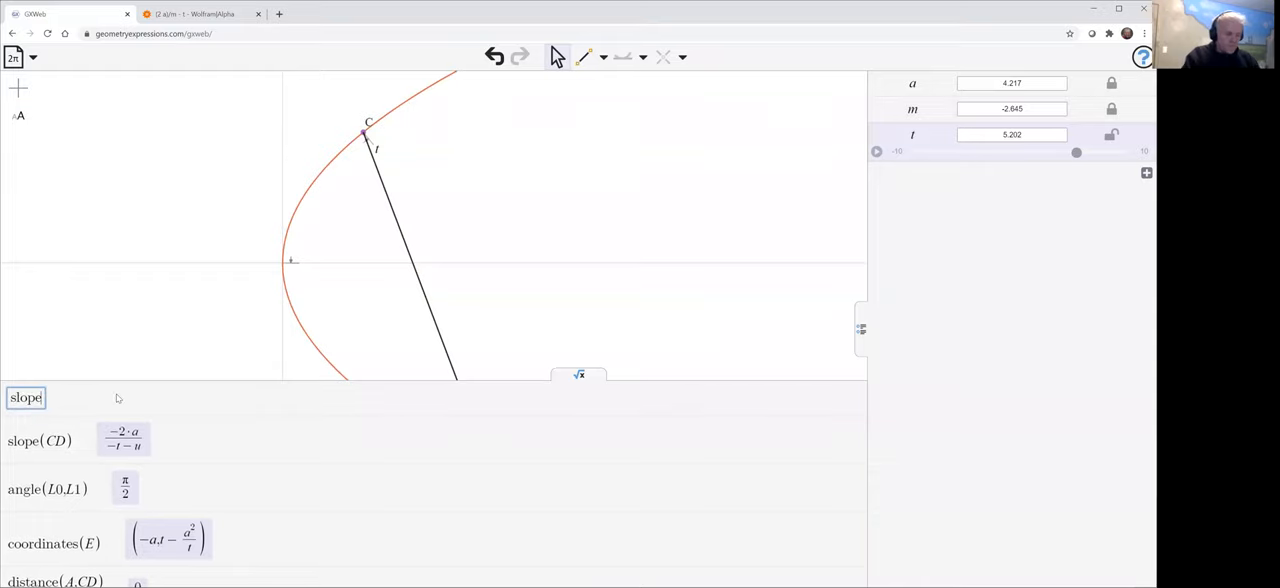
pyautogui.write('(CD)')
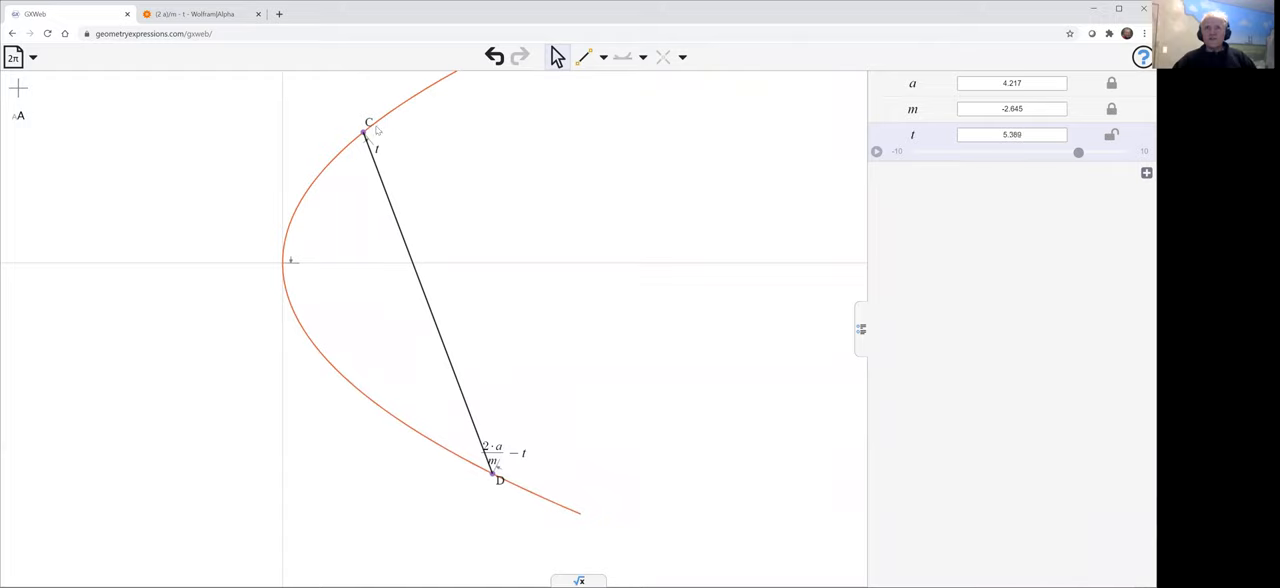
# Slide point C along the parabola to check the chord keeps slope m
pyautogui.moveTo(1076, 152); pyautogui.dragTo(1082, 152)
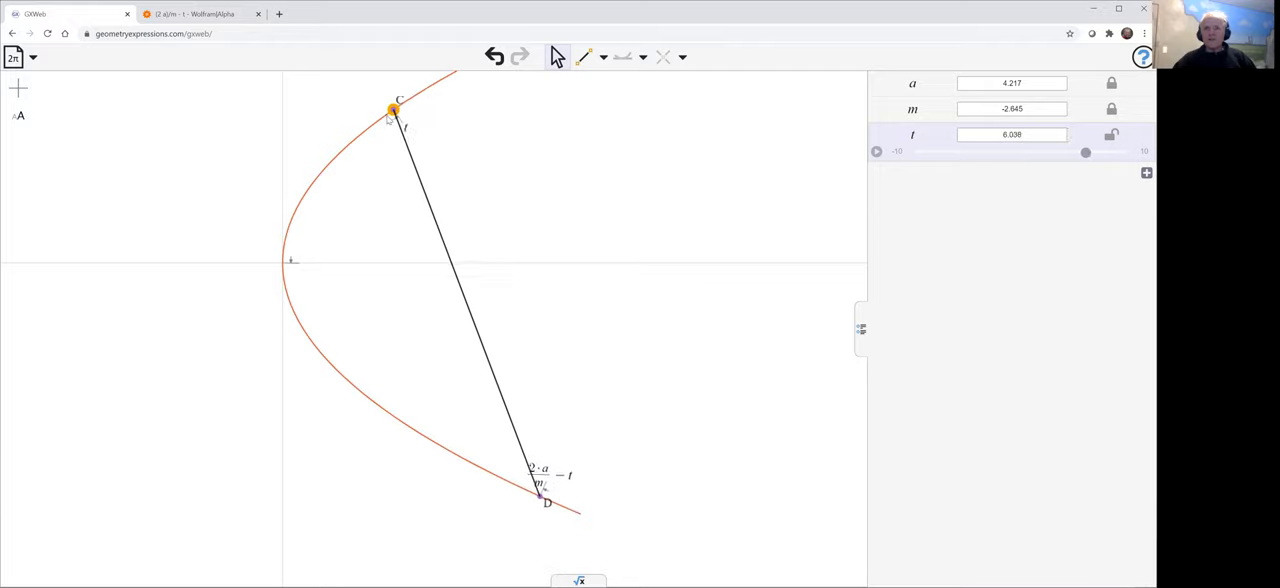
pyautogui.moveTo(1084, 152); pyautogui.dragTo(1054, 152)
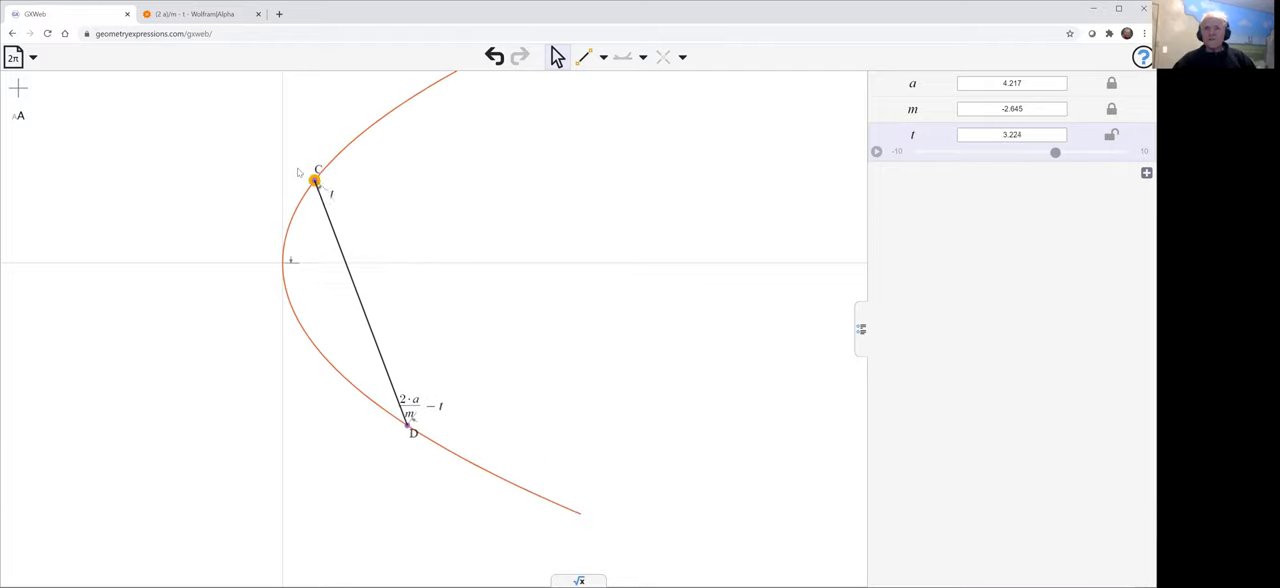
pyautogui.moveTo(1056, 152); pyautogui.dragTo(1050, 152)
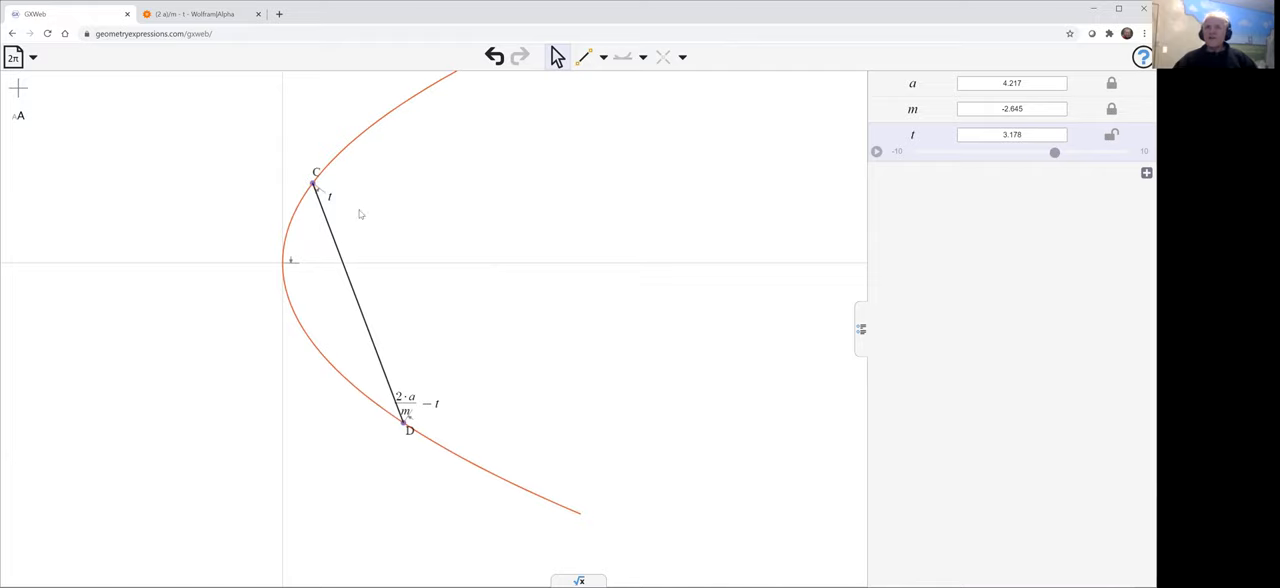
pyautogui.moveTo(336, 248)
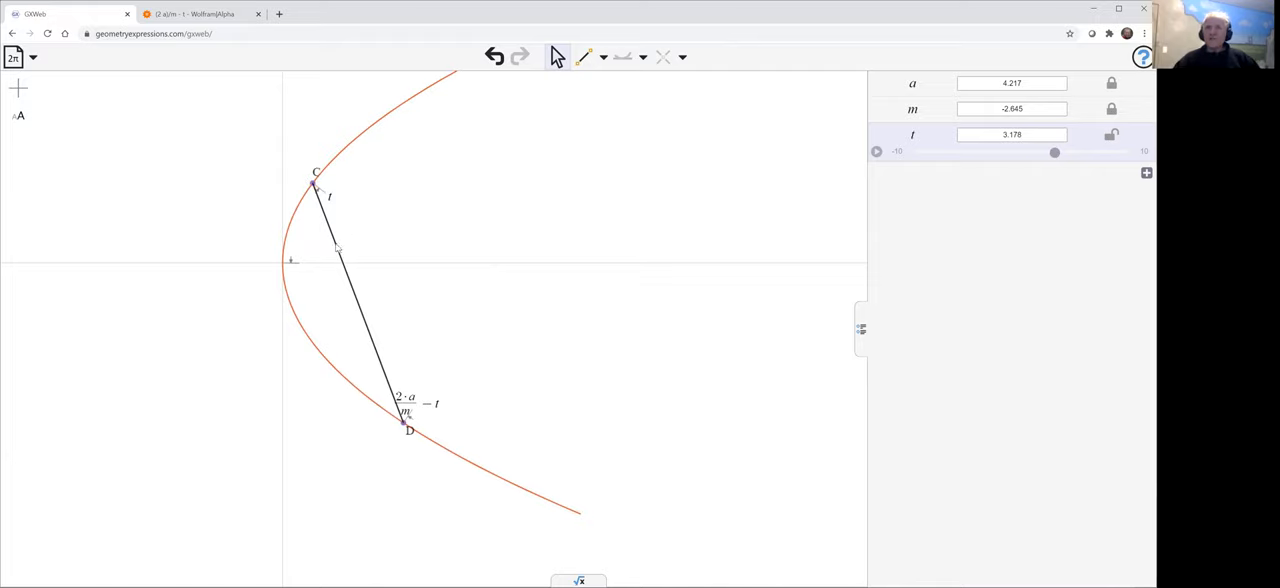
# Construct midpoint E of chord CD and trace its locus as C varies
pyautogui.click(360, 300)
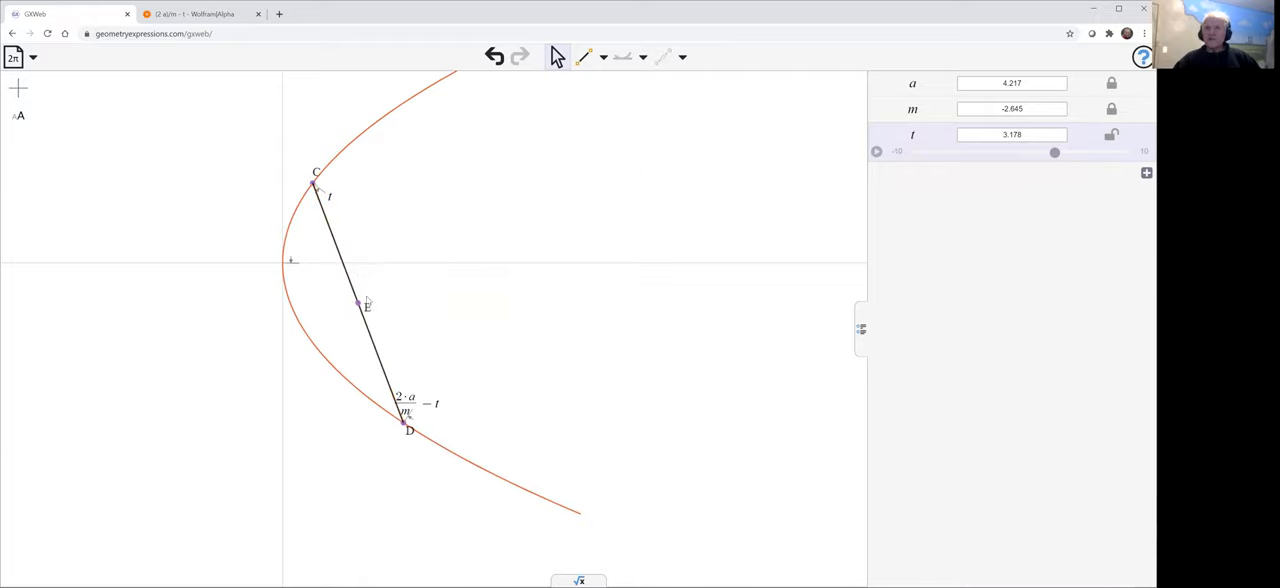
pyautogui.click(358, 304)
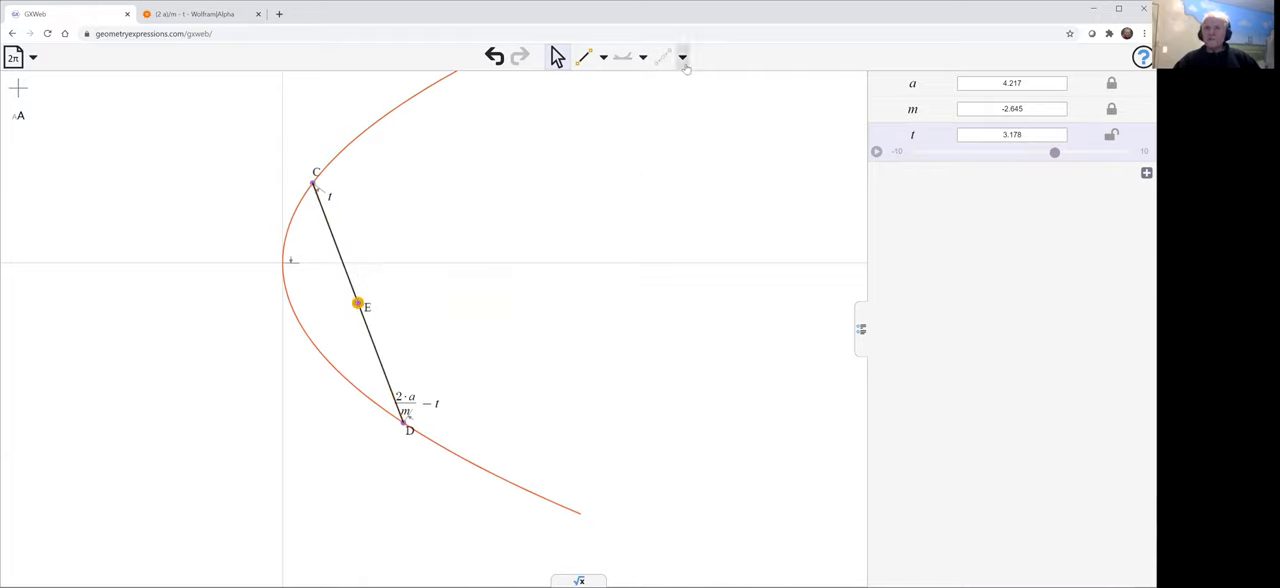
pyautogui.click(684, 56)
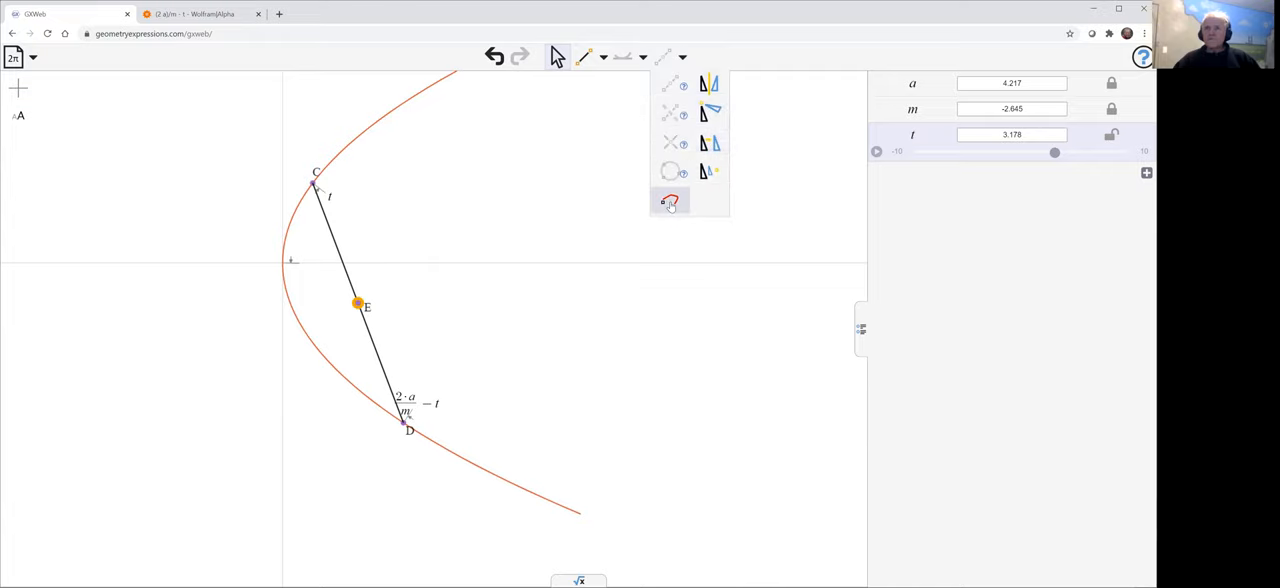
pyautogui.click(670, 200)
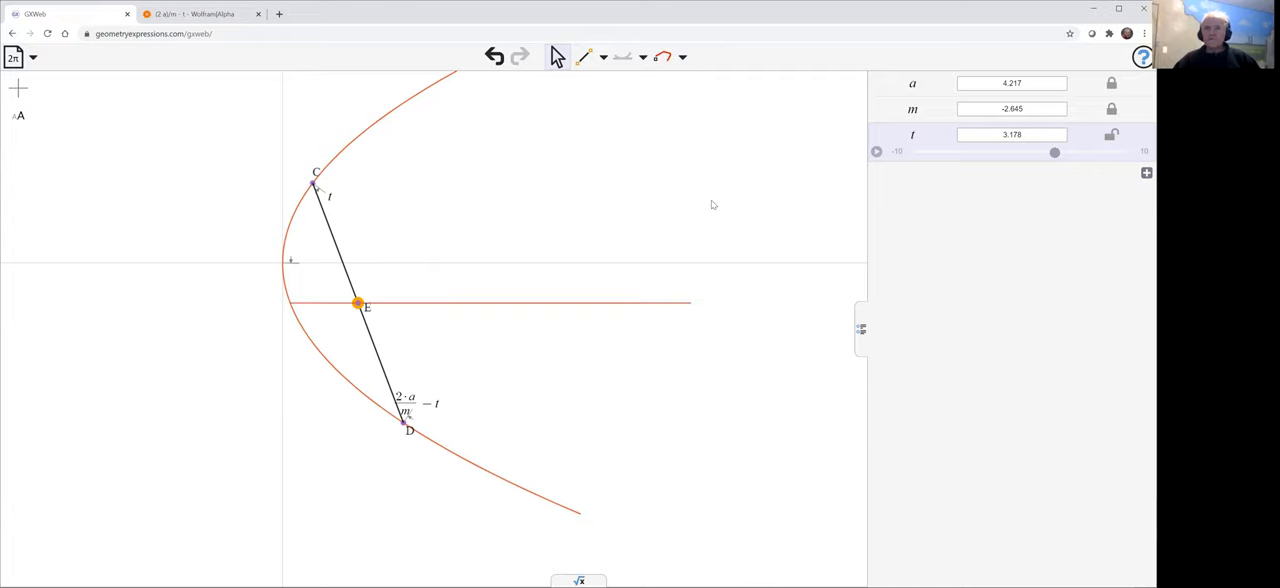
pyautogui.moveTo(602, 266)
pyautogui.write('equation()')
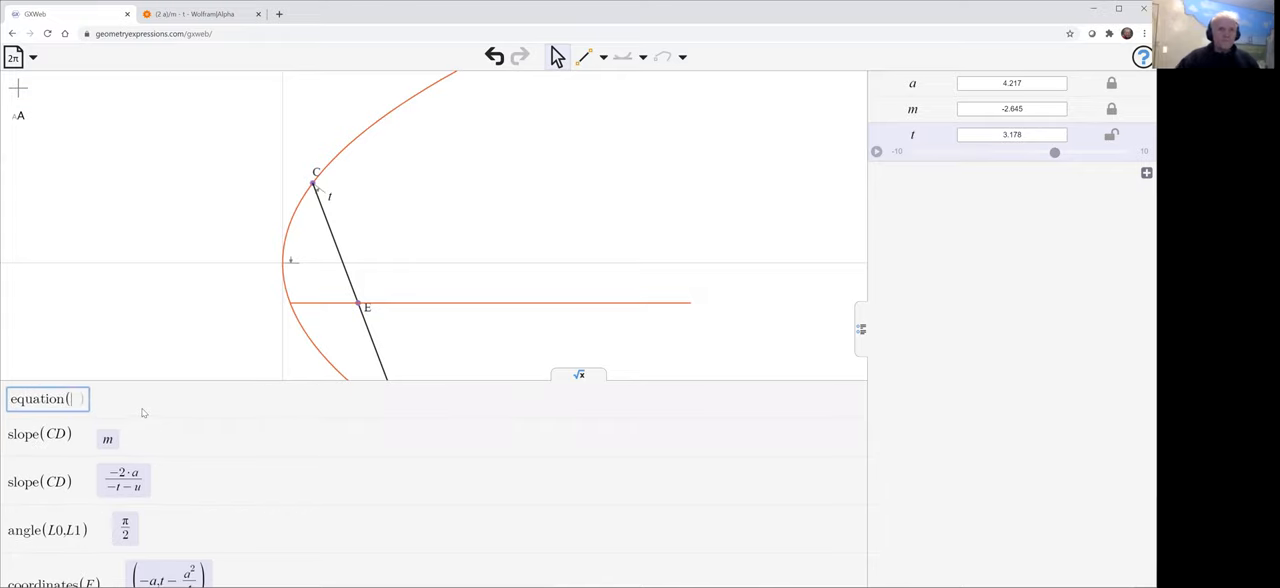
pyautogui.moveTo(392, 308)
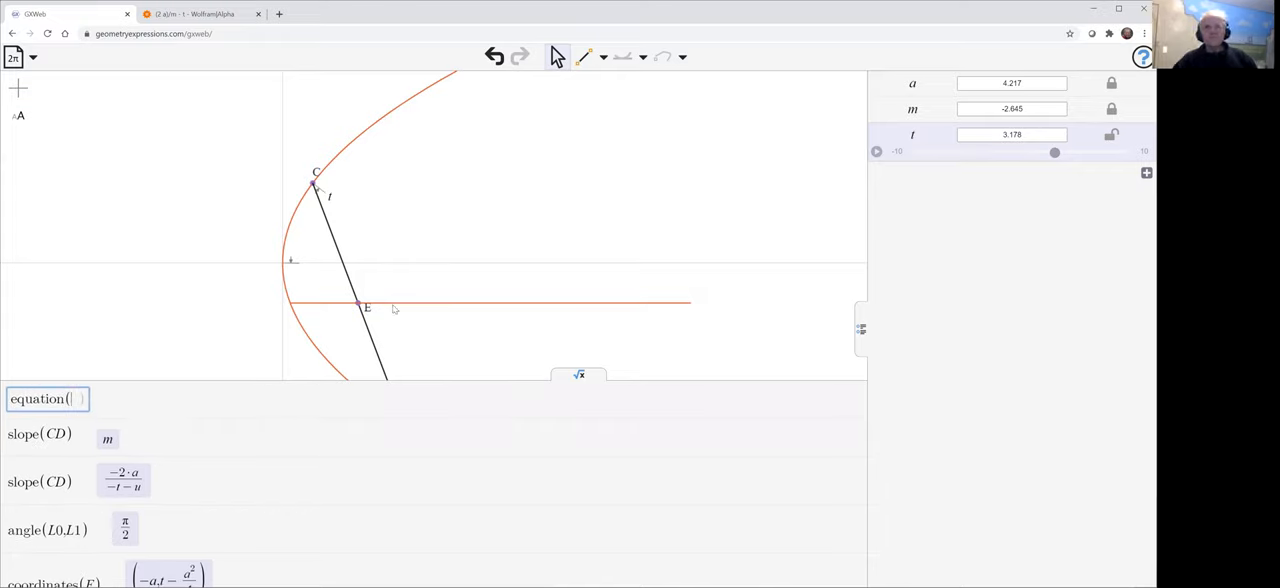
# Select the locus line to compute equation(K1), giving −2·a + Y·m
pyautogui.click(490, 302)
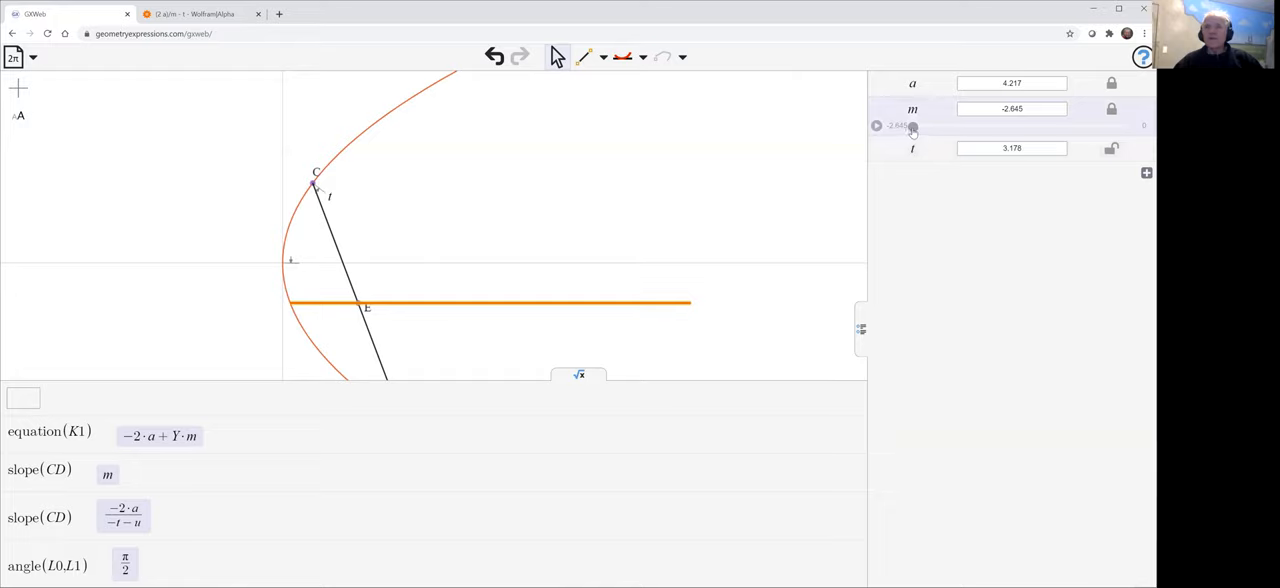
# Drag the m slider back and forth so the midpoint locus line shifts height
pyautogui.moveTo(912, 124); pyautogui.dragTo(996, 124)
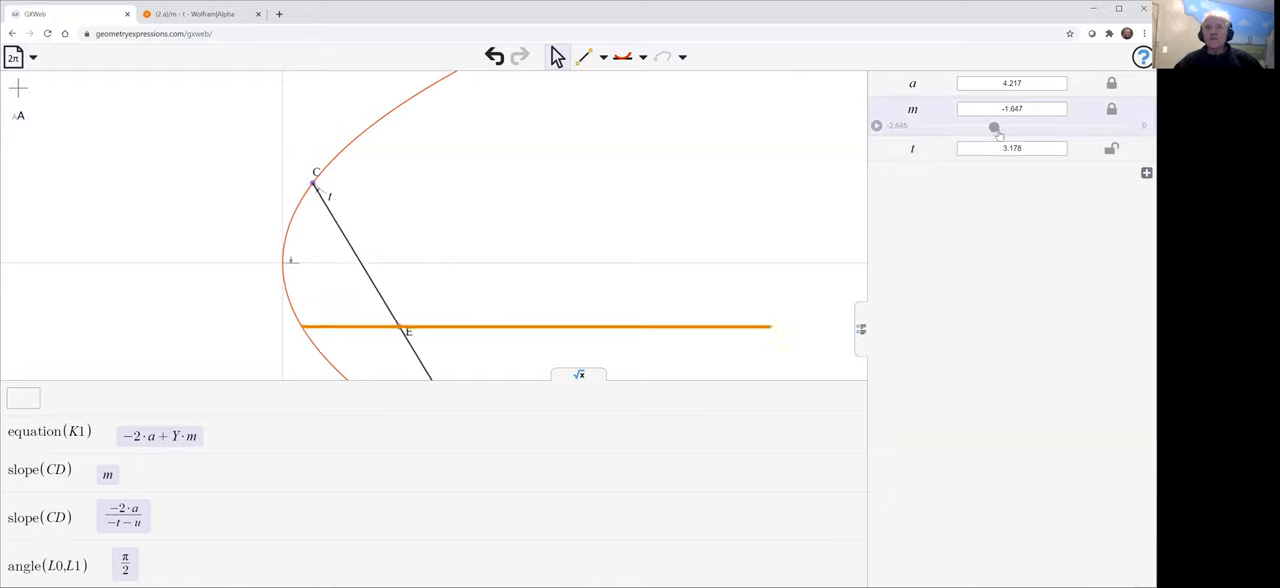
pyautogui.moveTo(994, 126); pyautogui.dragTo(948, 126)
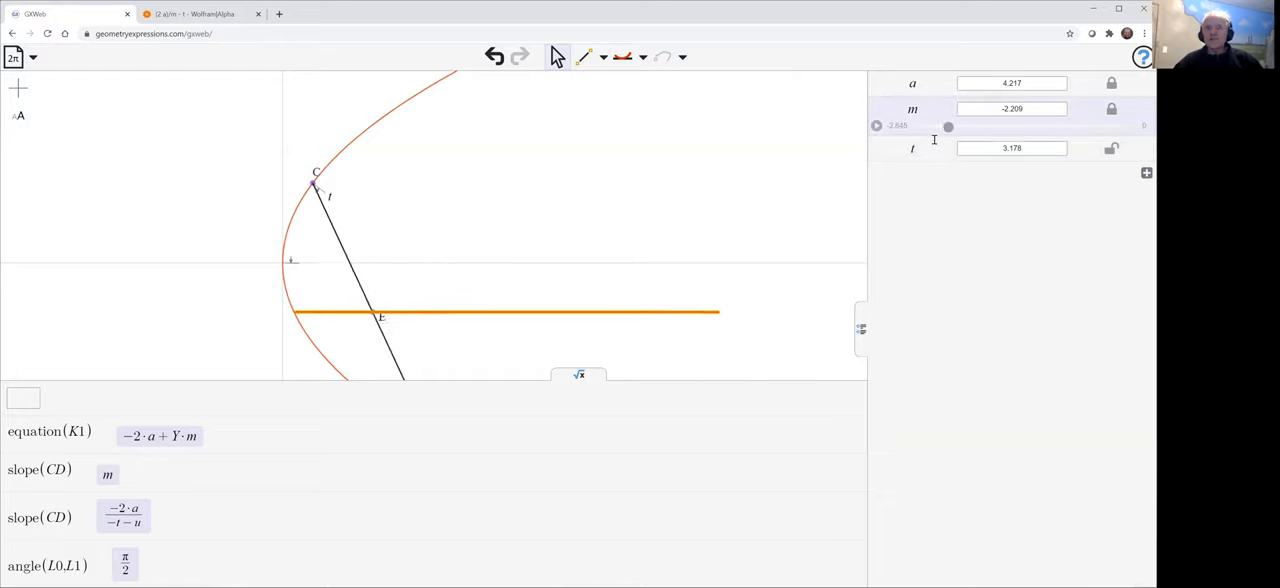
pyautogui.moveTo(948, 126); pyautogui.dragTo(960, 126)
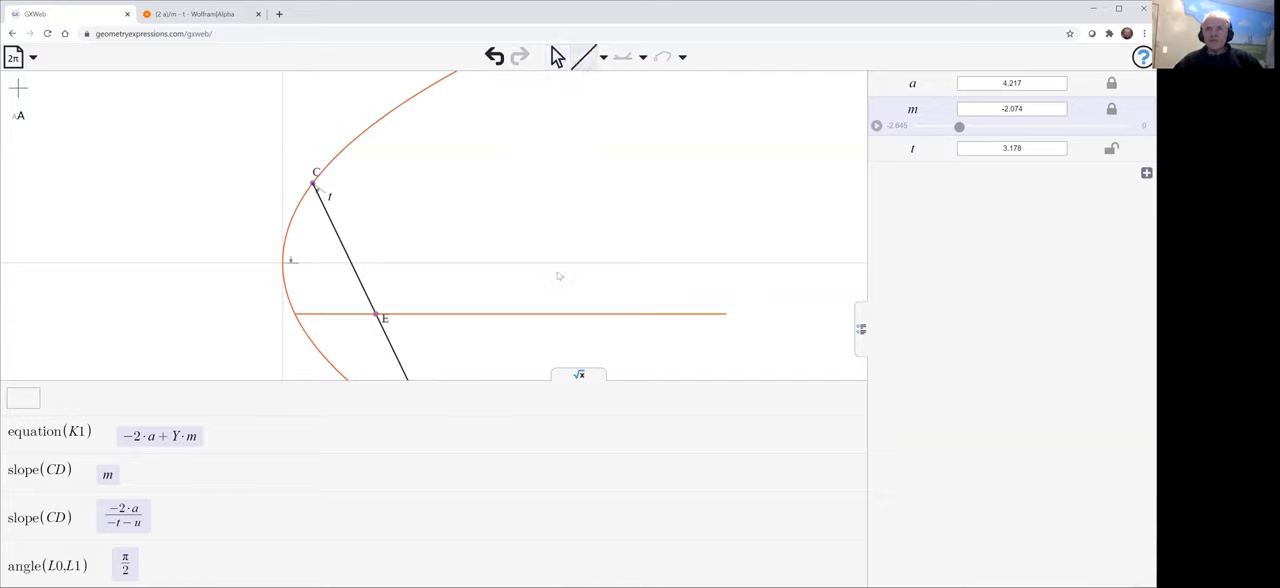
pyautogui.moveTo(308, 330)
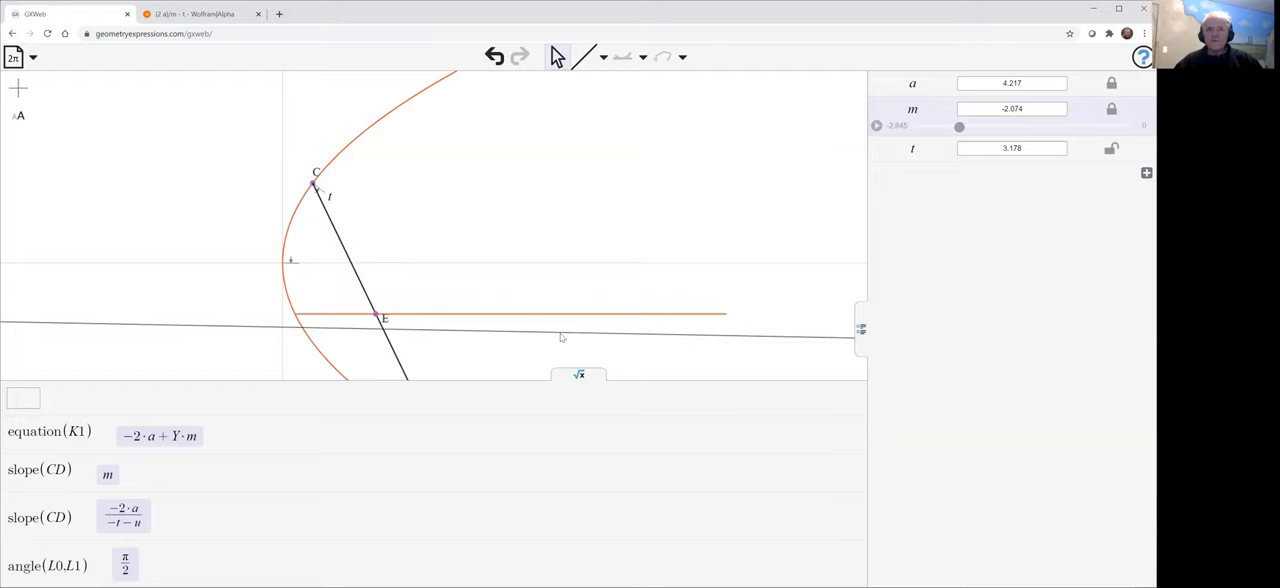
# Constrain the locus line with its equation Y·m = 2·a
pyautogui.click(560, 336)
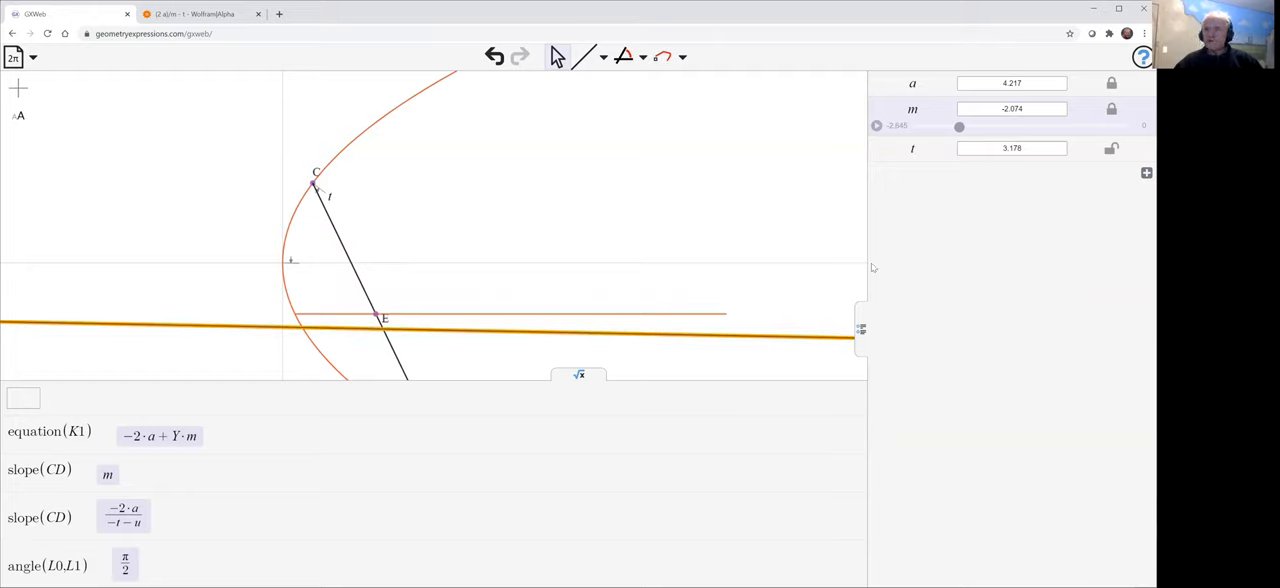
pyautogui.moveTo(600, 94)
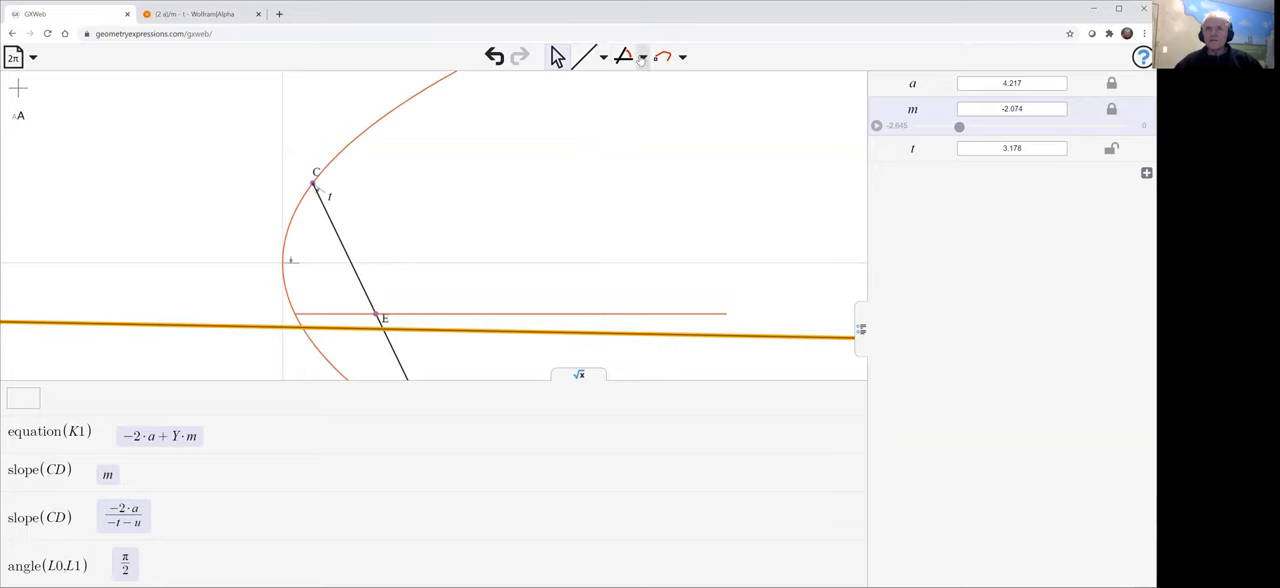
pyautogui.click(640, 56)
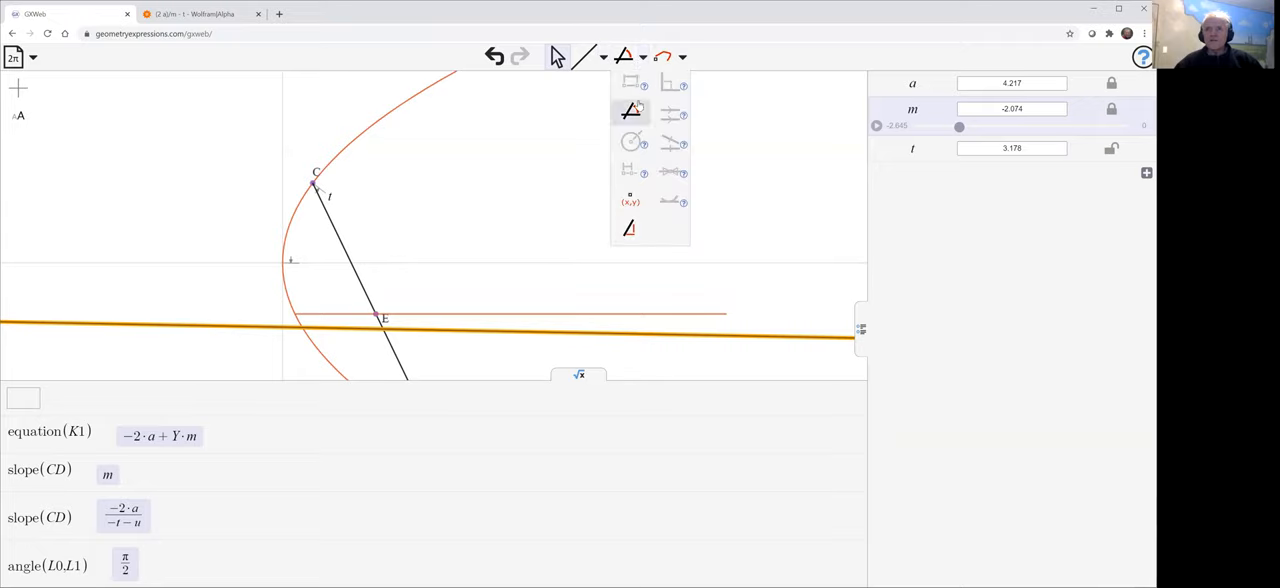
pyautogui.click(628, 200)
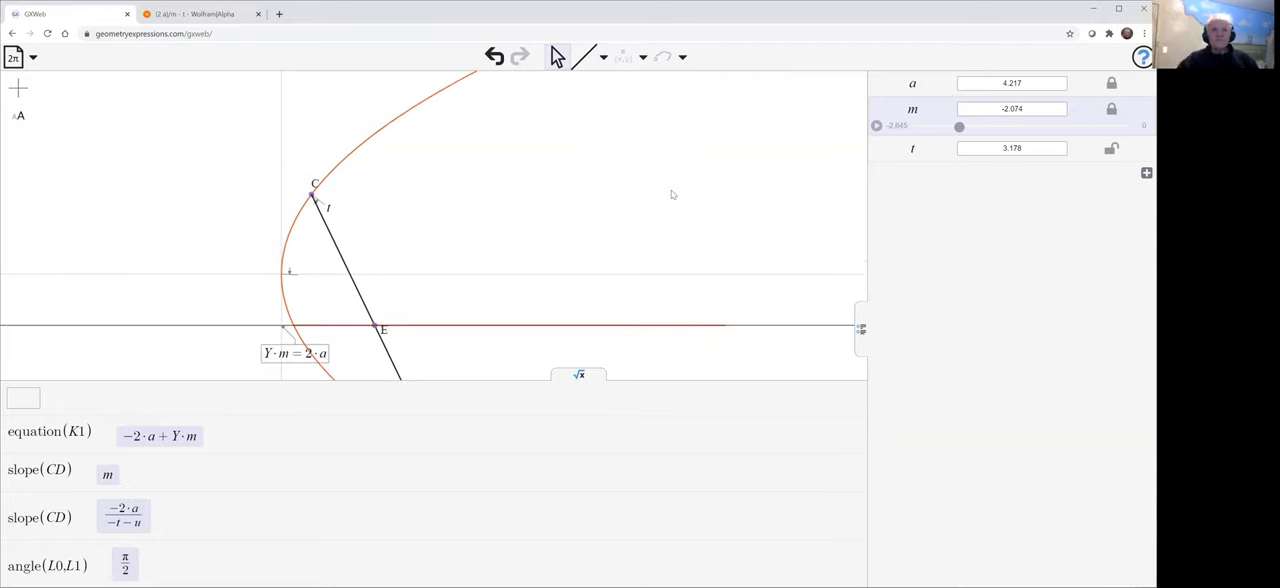
pyautogui.moveTo(688, 216)
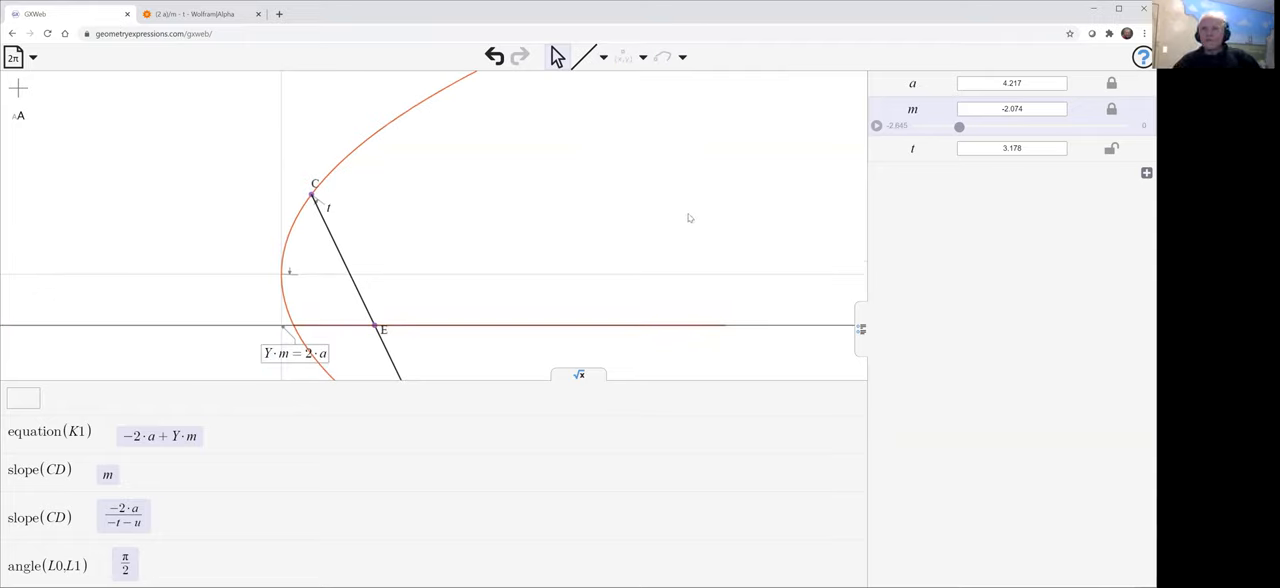
pyautogui.moveTo(574, 356)
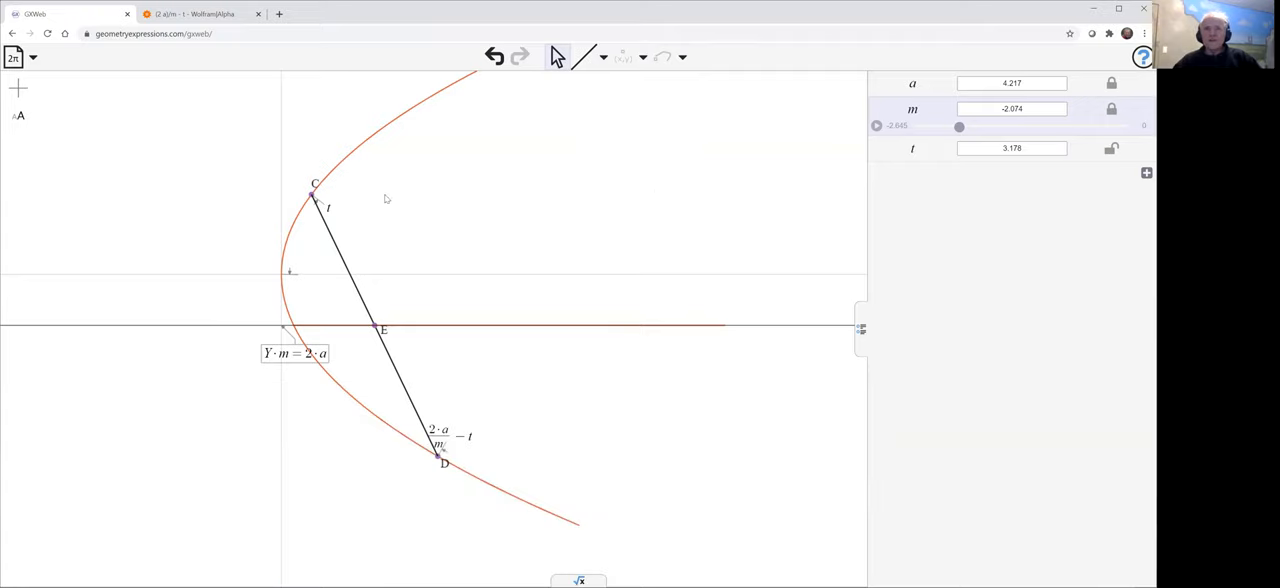
# Draw tangents to the parabola at C and D and intersect them at point F
pyautogui.click(312, 192)
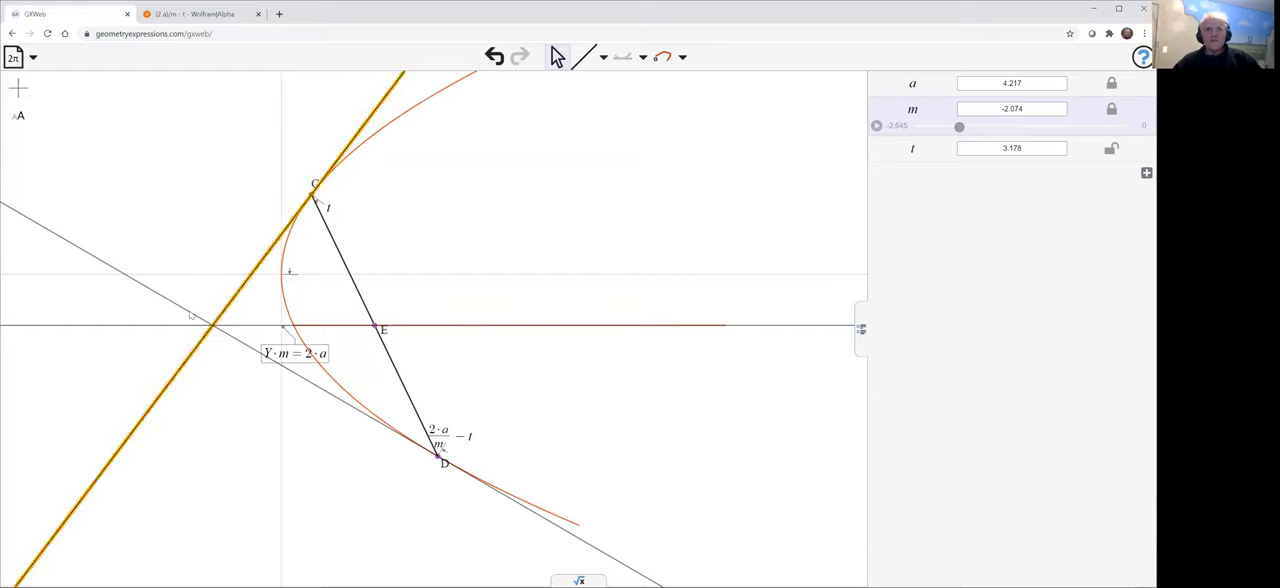
pyautogui.click(662, 56)
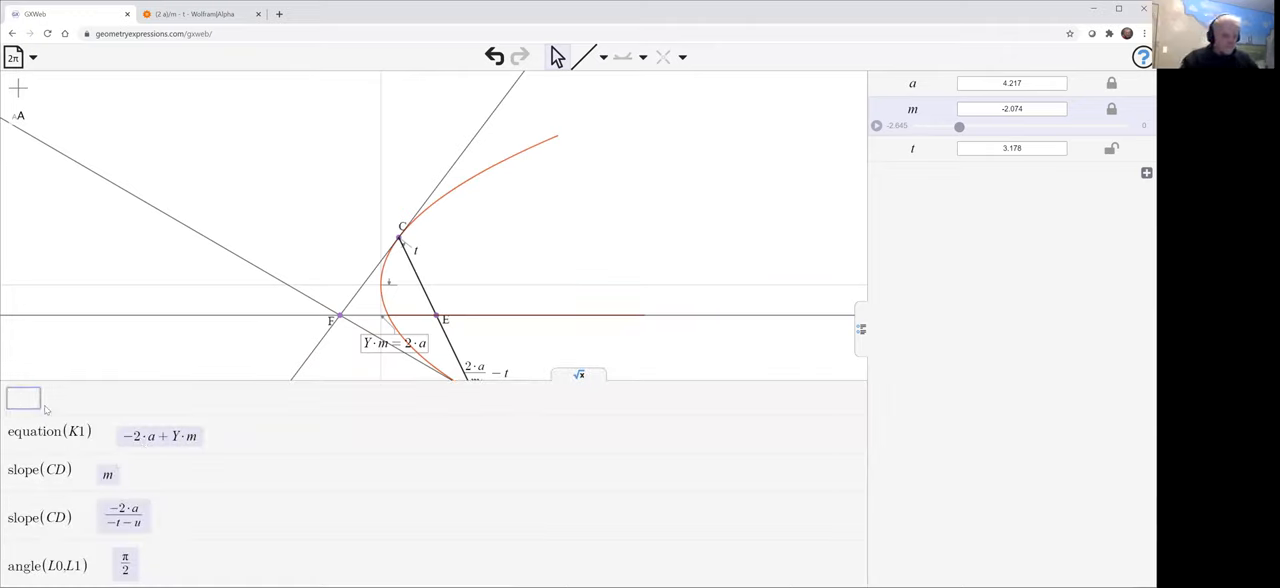
# Calculate coordinates(F) to get (2t/m − t²/a, 2a/m), placing F on Y·m = 2·a
pyautogui.write('coordind')
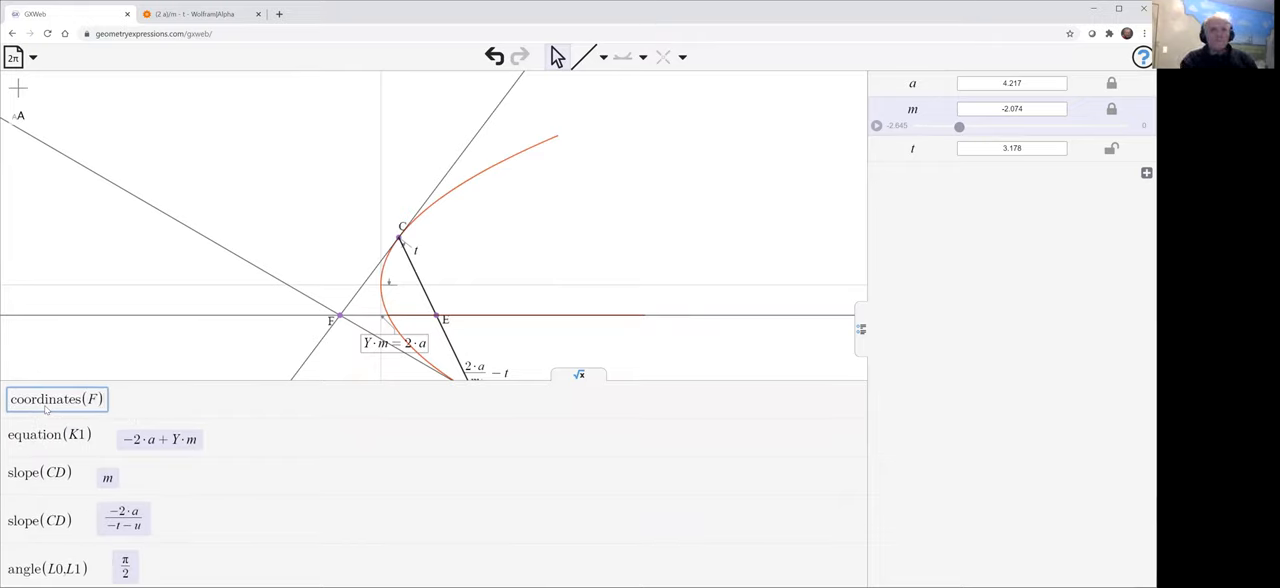
pyautogui.click(56, 398)
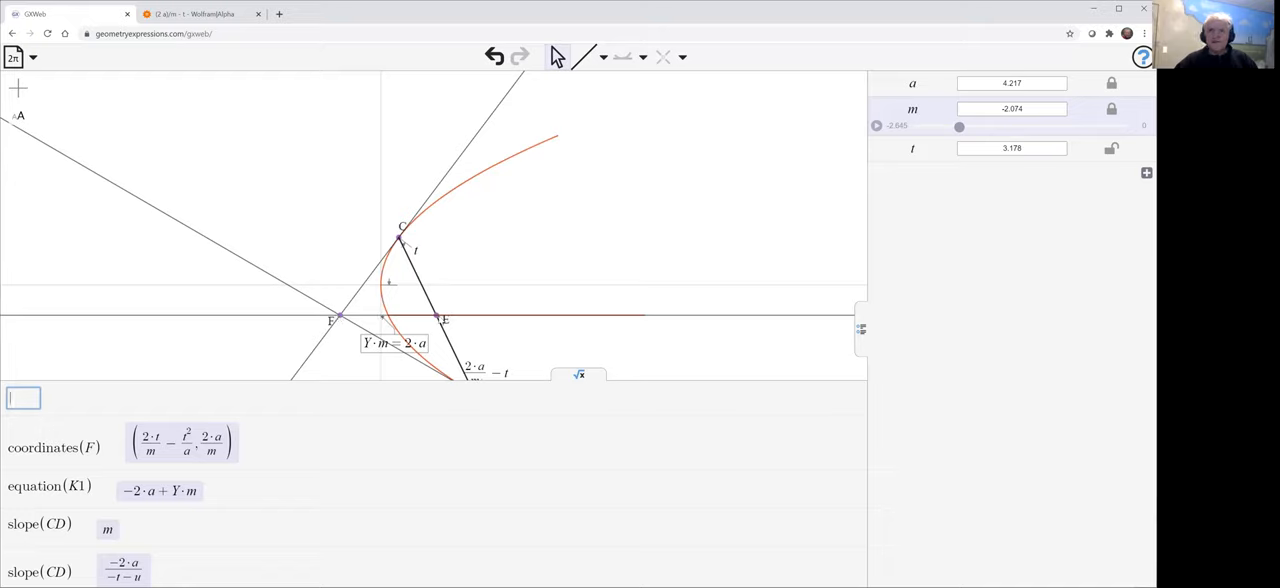
pyautogui.moveTo(452, 304)
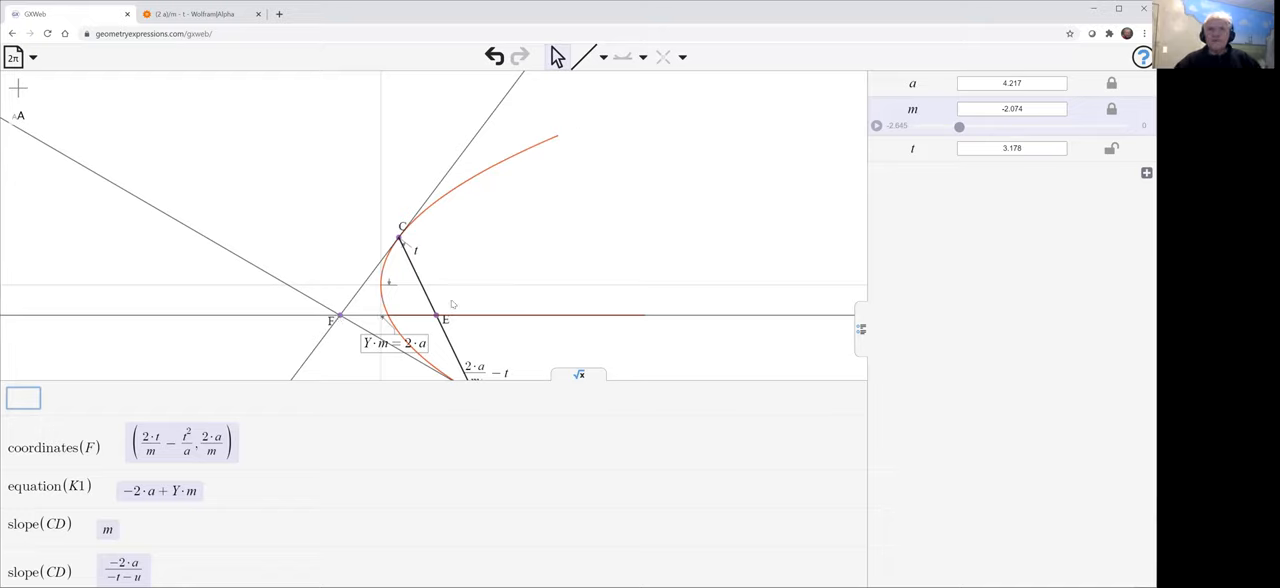
pyautogui.moveTo(588, 224)
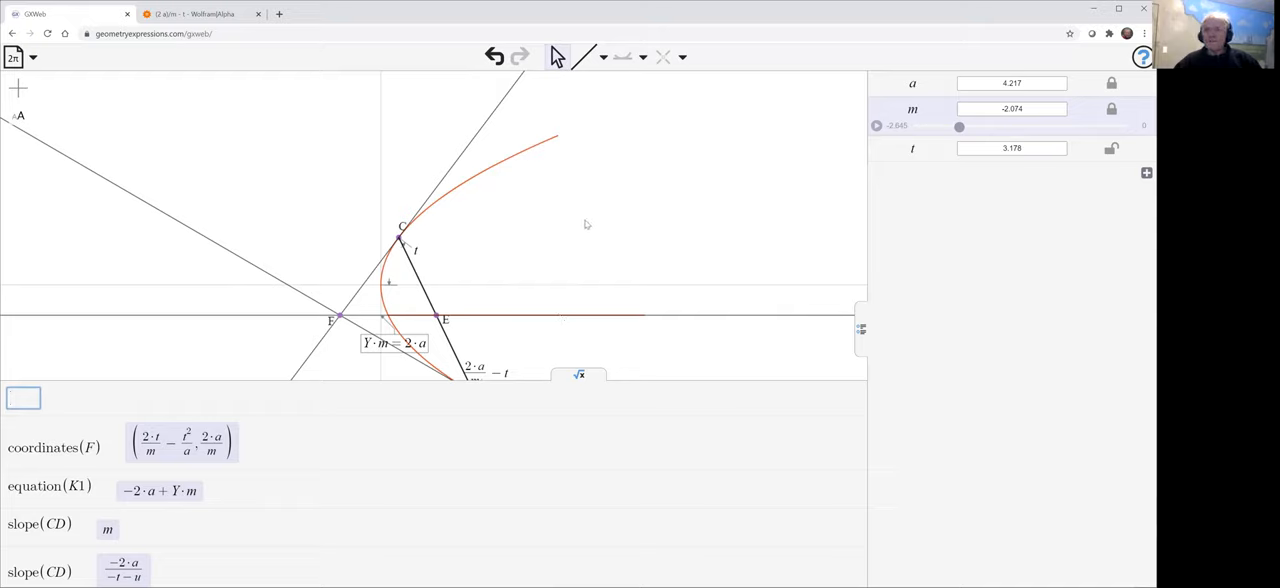
pyautogui.moveTo(616, 86)
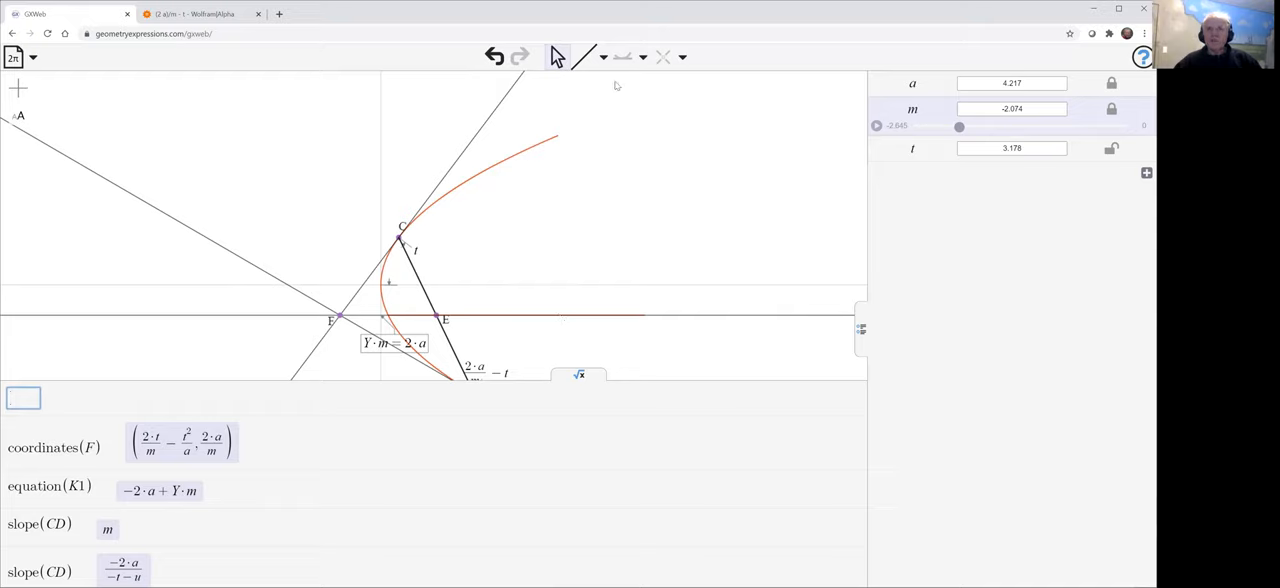
# Place point G on the parabola where the locus line Y·m = 2·a meets it
pyautogui.click(584, 56)
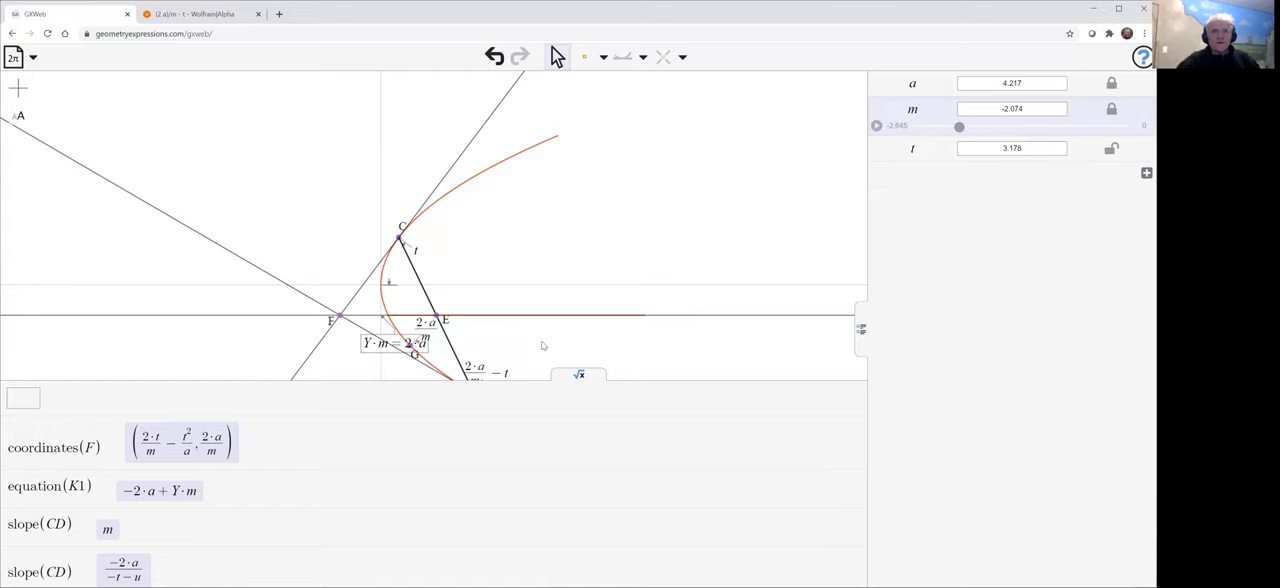
pyautogui.moveTo(498, 274)
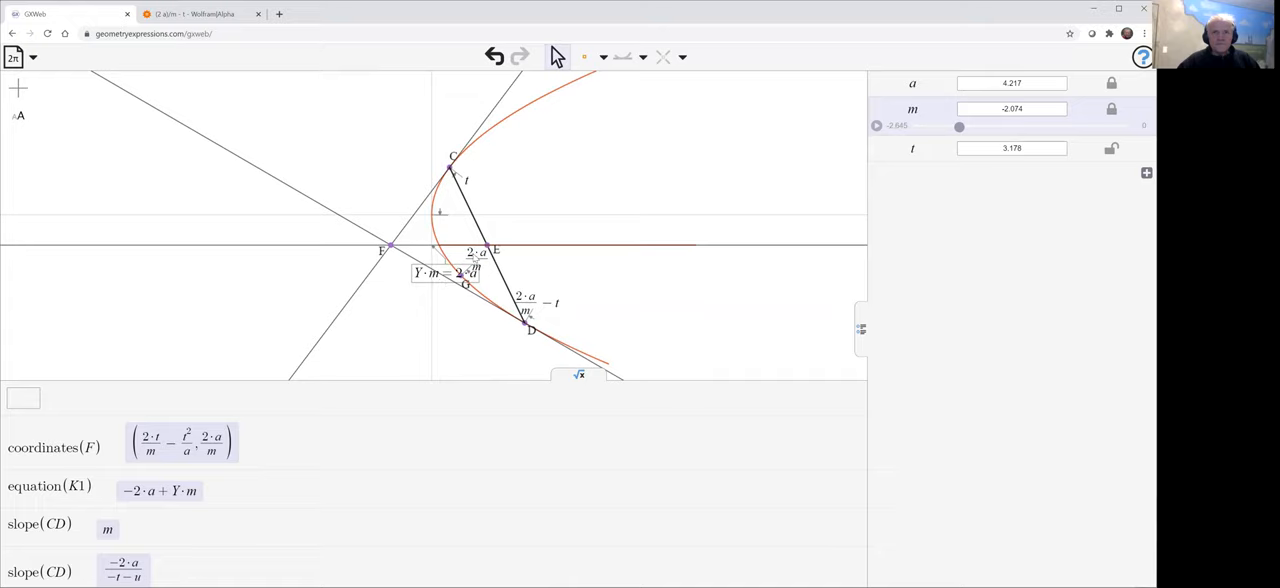
pyautogui.click(476, 260)
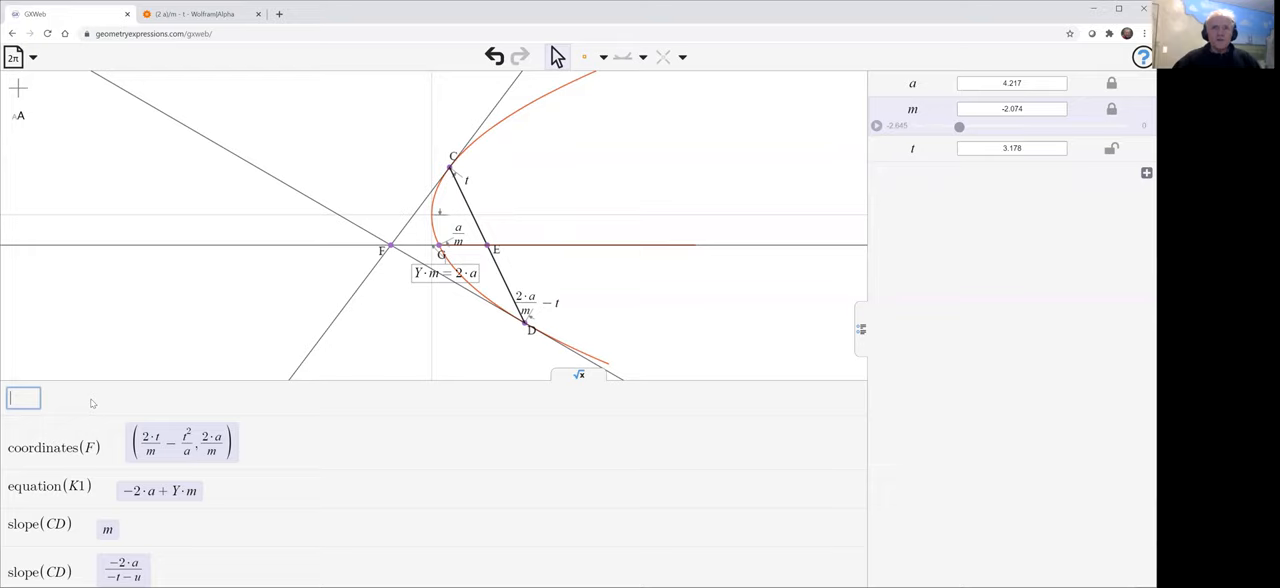
# Calculate coordinates(G) to get (a/m², 2·a/m)
pyautogui.write('coordinates')
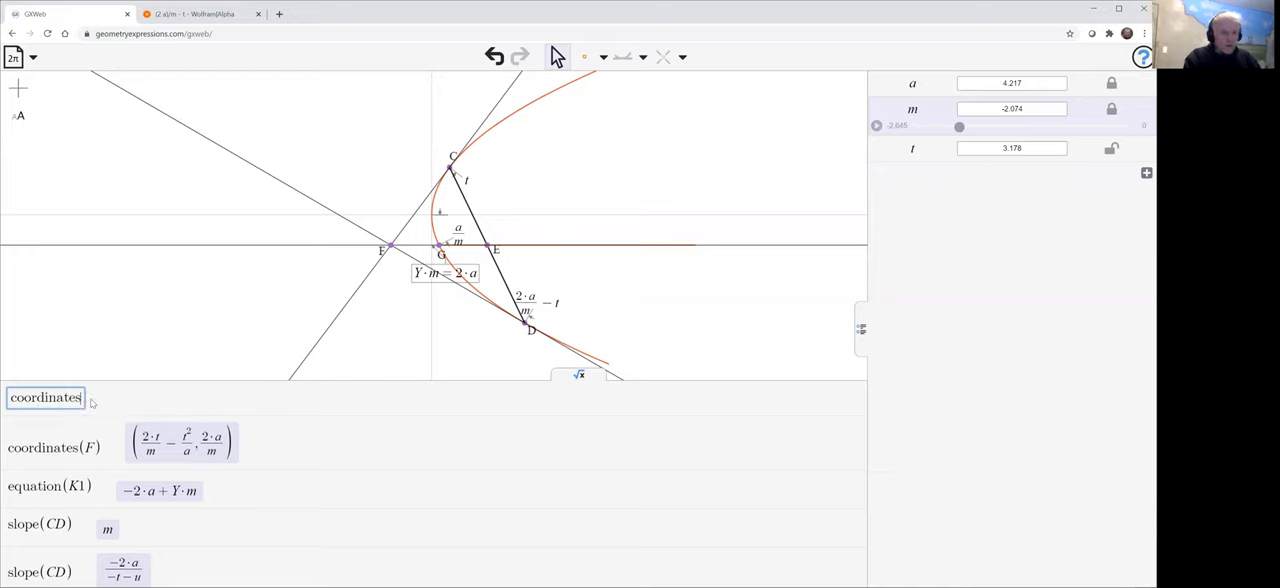
pyautogui.write('(')
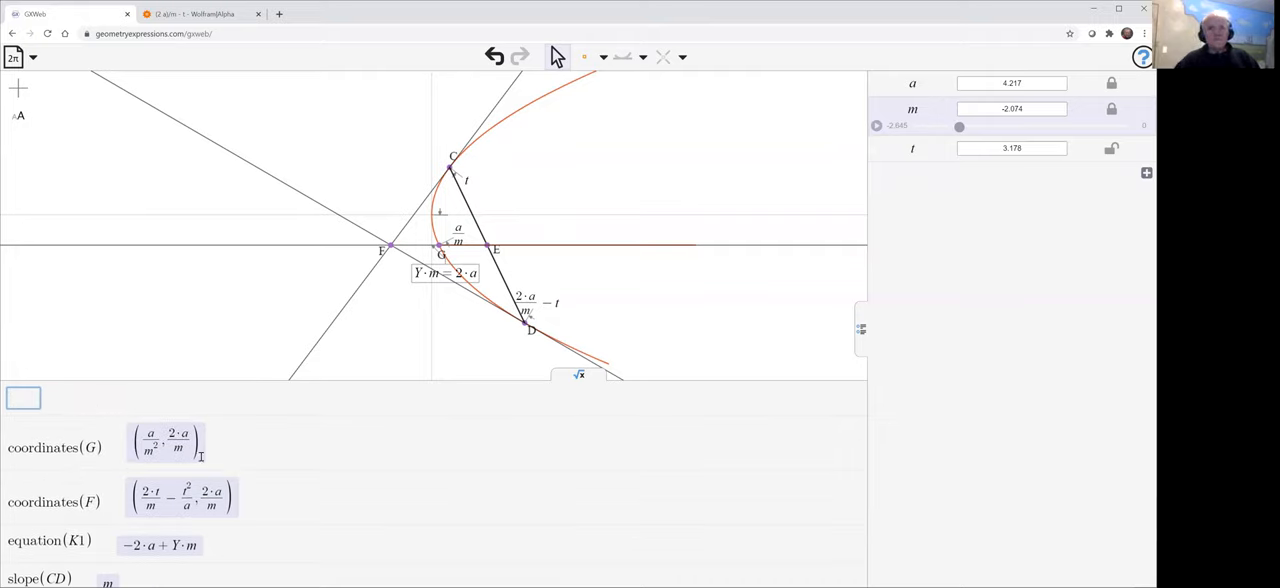
pyautogui.moveTo(570, 280)
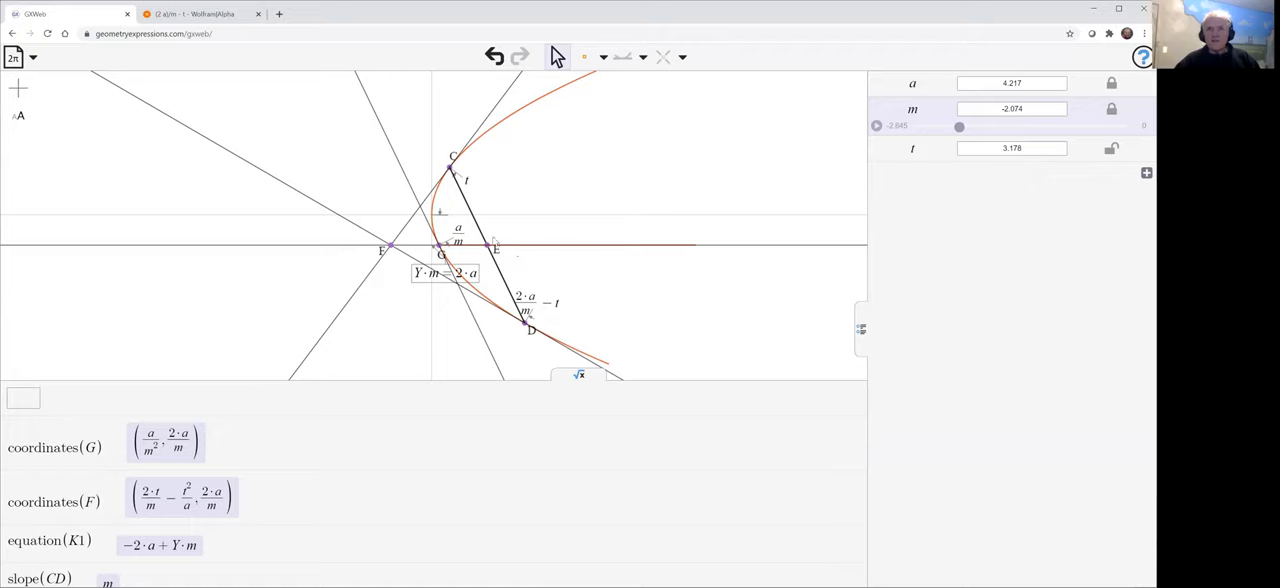
pyautogui.moveTo(386, 228)
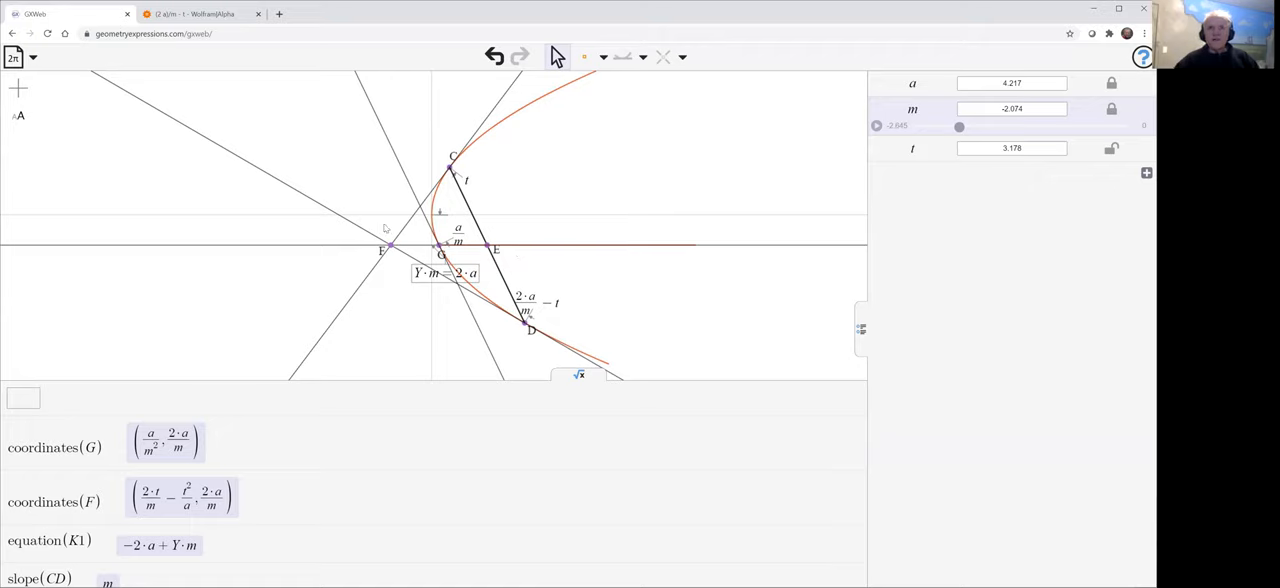
pyautogui.moveTo(168, 414)
pyautogui.write('slope()')
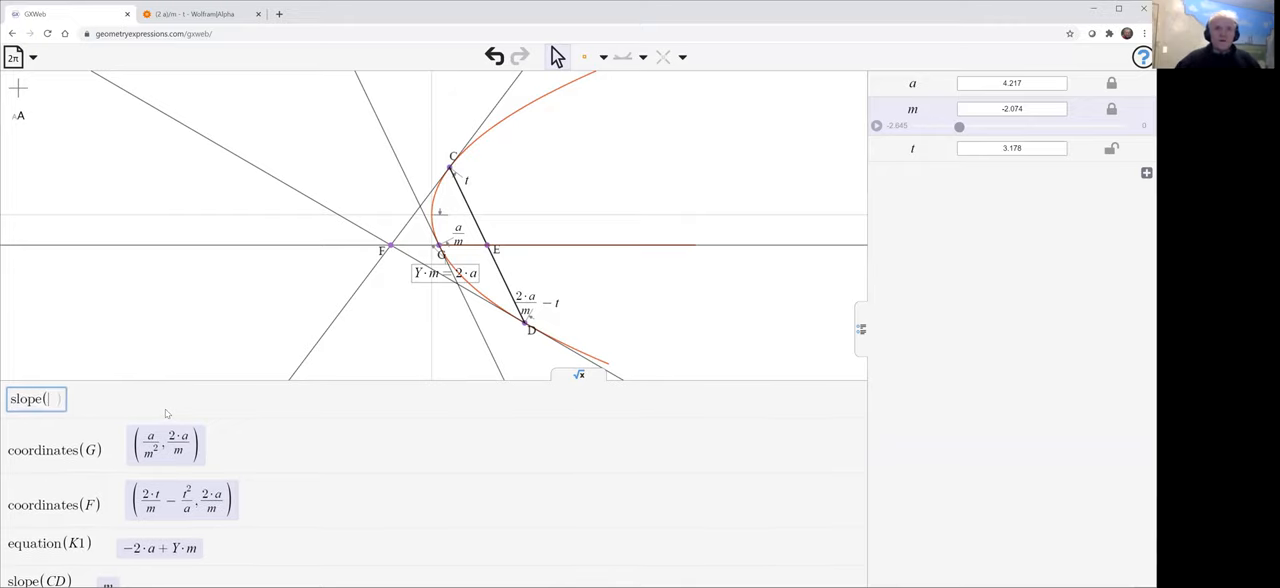
# Measure the slope of the tangent at G, giving slope(L4) = m
pyautogui.click(396, 150)
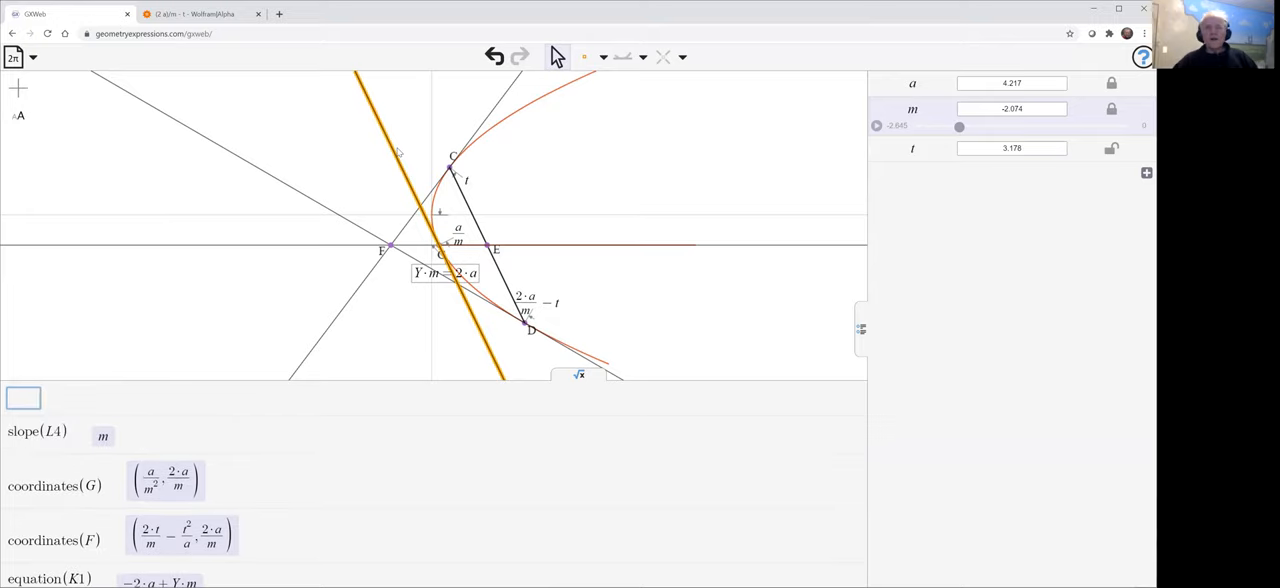
pyautogui.moveTo(744, 62)
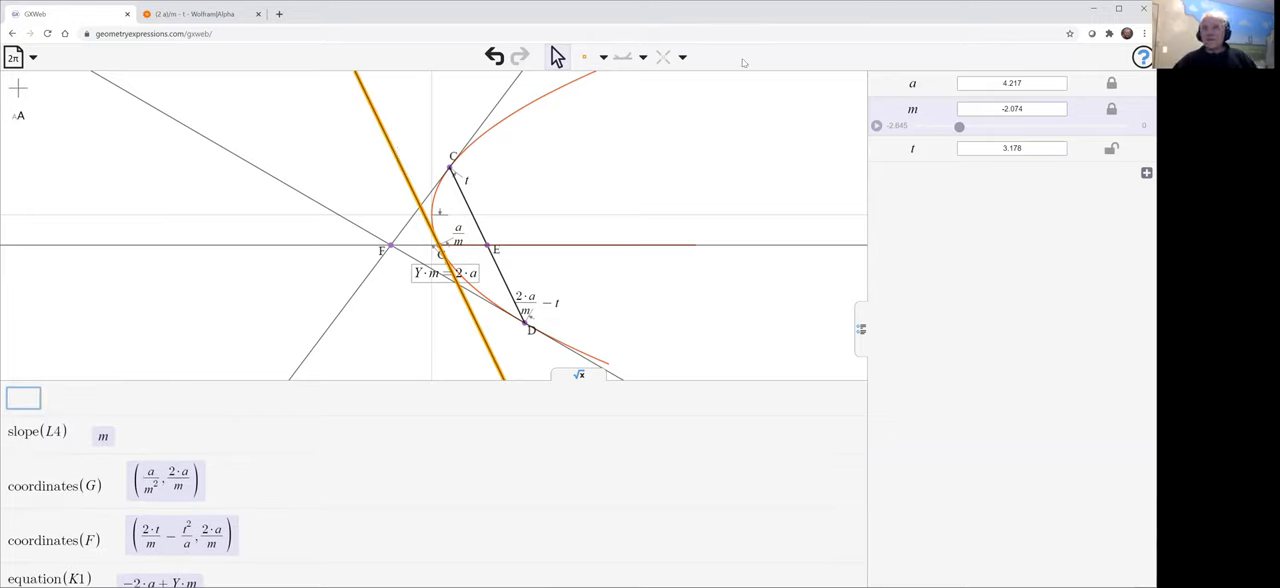